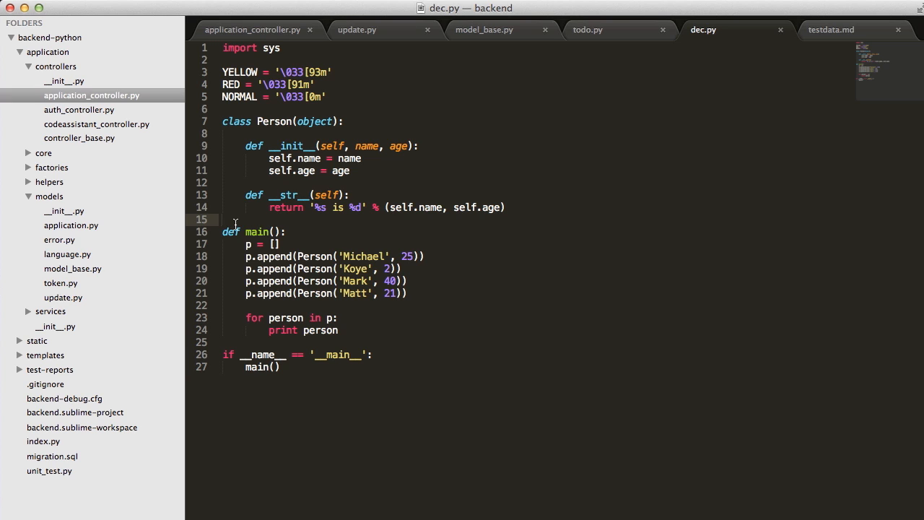
- Discard the started decorator line and add a blank line after p = [] in main
type("@")
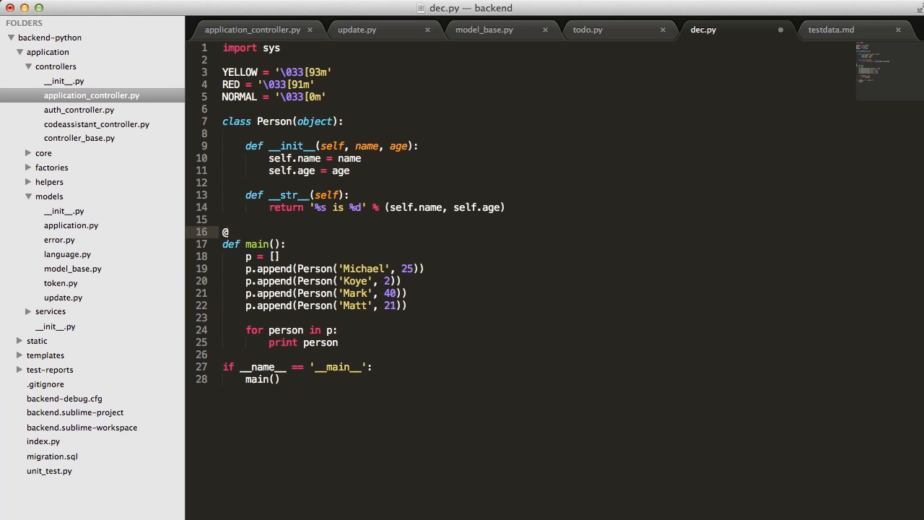
type("p")
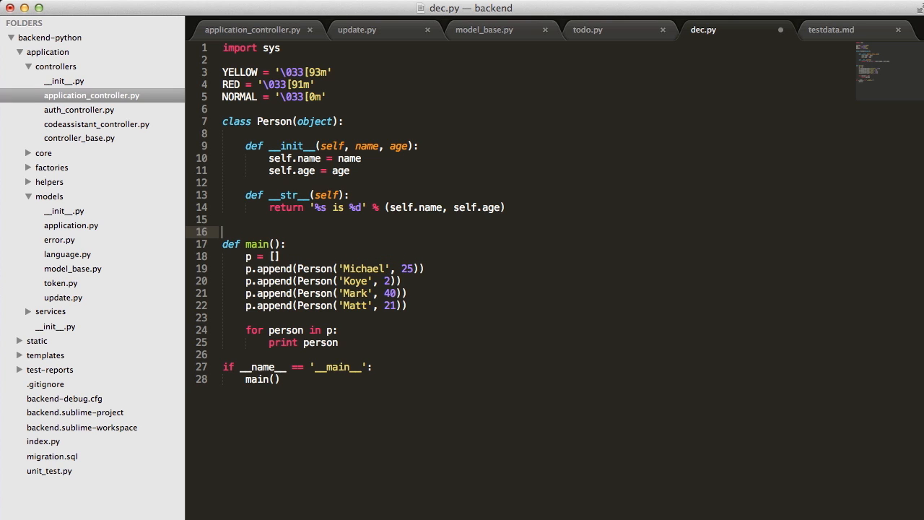
key("backspace")
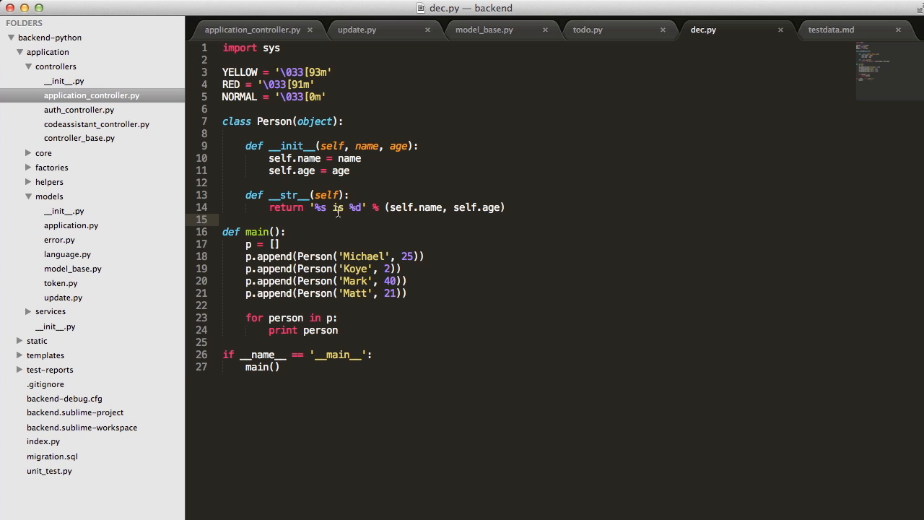
left_click(280, 244)
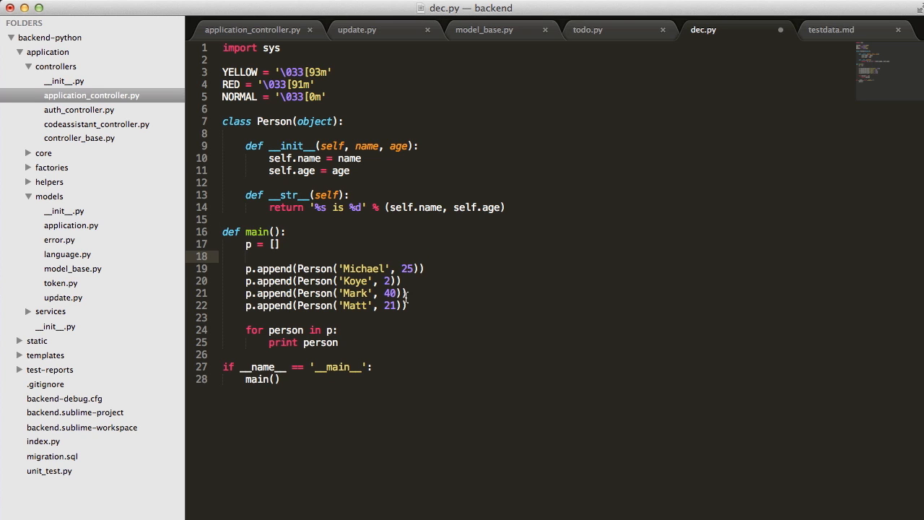
double_click(313, 268)
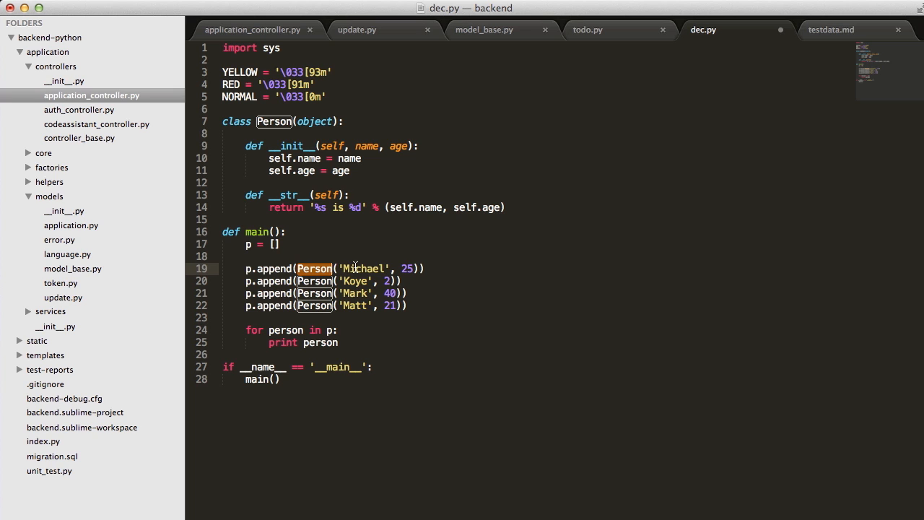
mouse_move(424, 301)
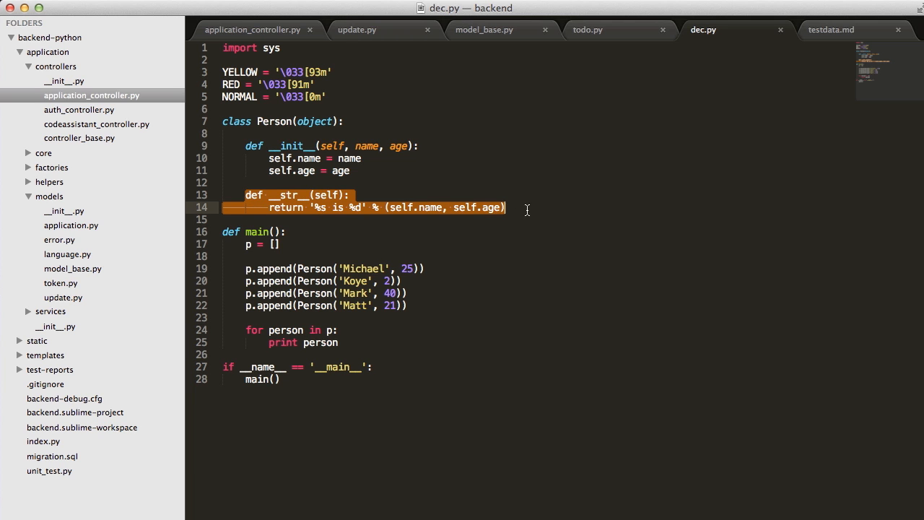
mouse_move(491, 303)
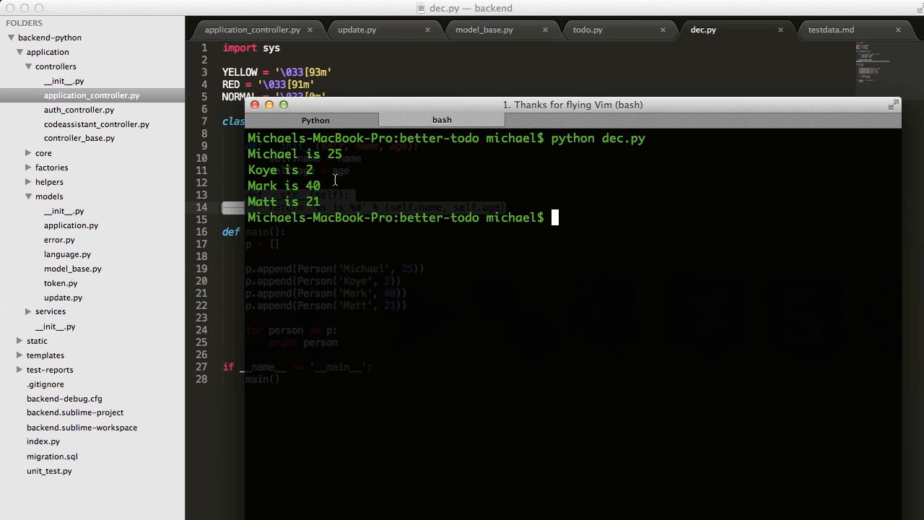
mouse_move(308, 168)
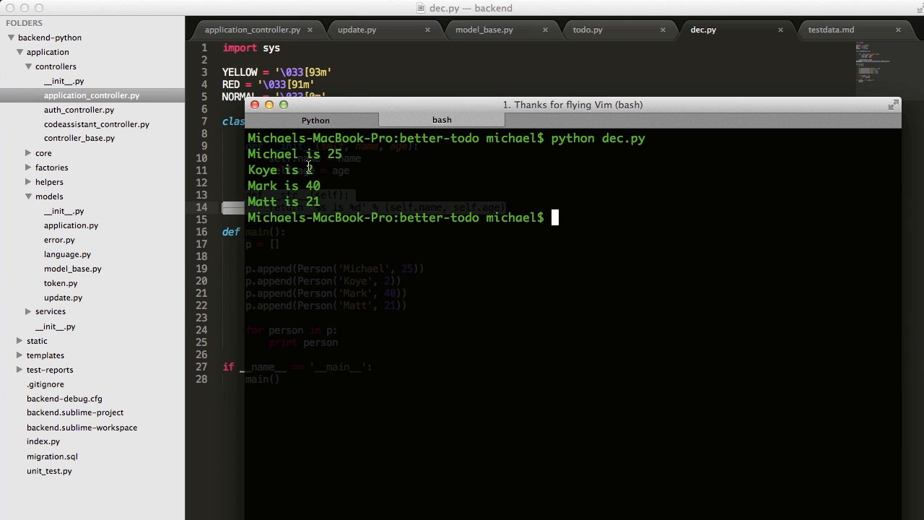
mouse_move(303, 170)
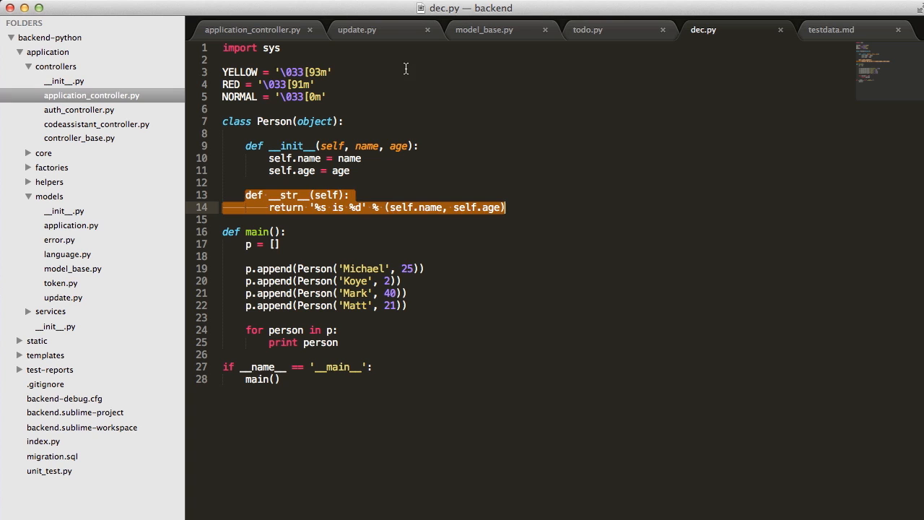
- Insert two blank lines after Person's __str__ method, before def main
left_click(241, 213)
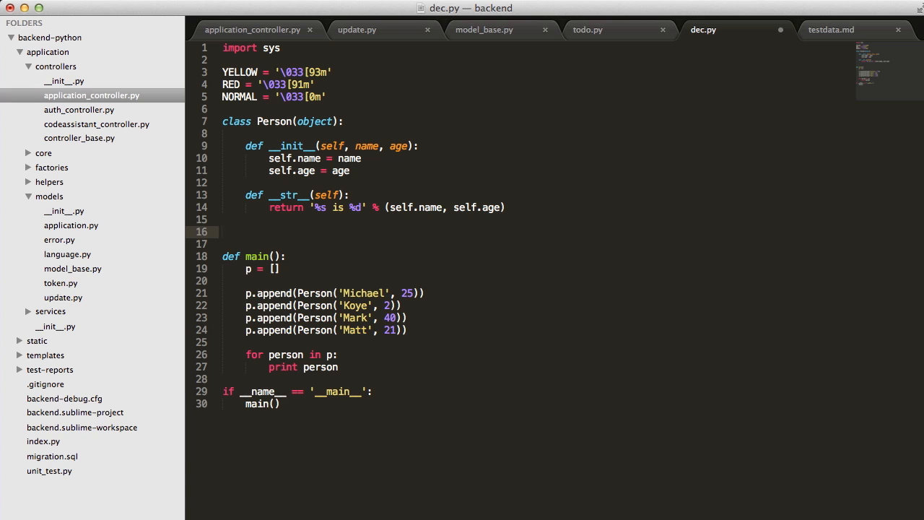
left_click(224, 219)
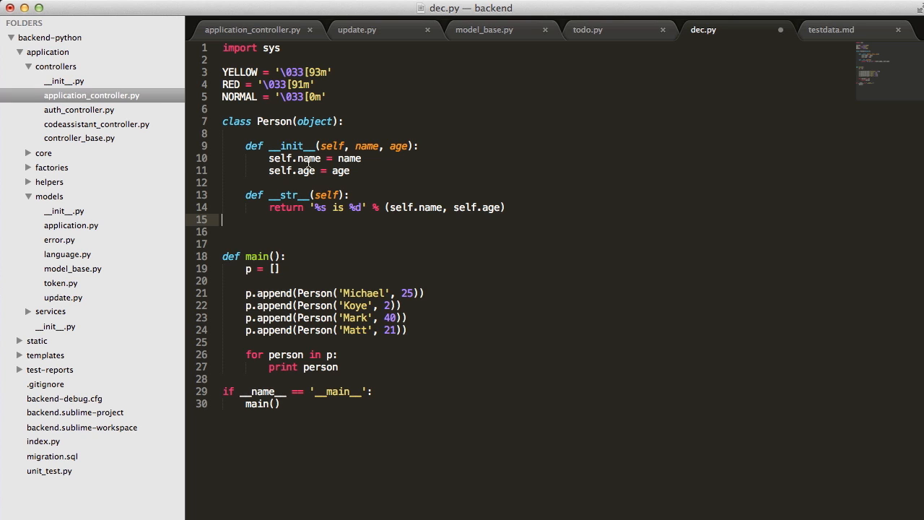
mouse_move(517, 201)
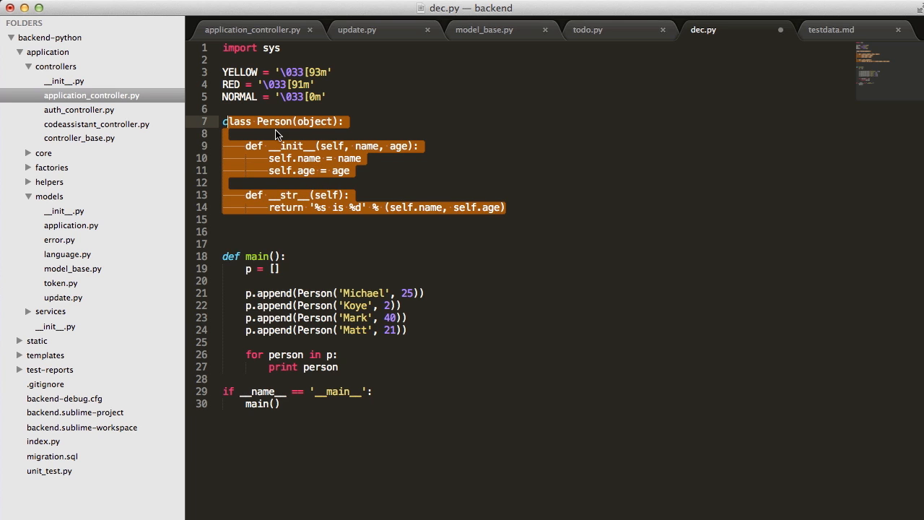
left_click(278, 133)
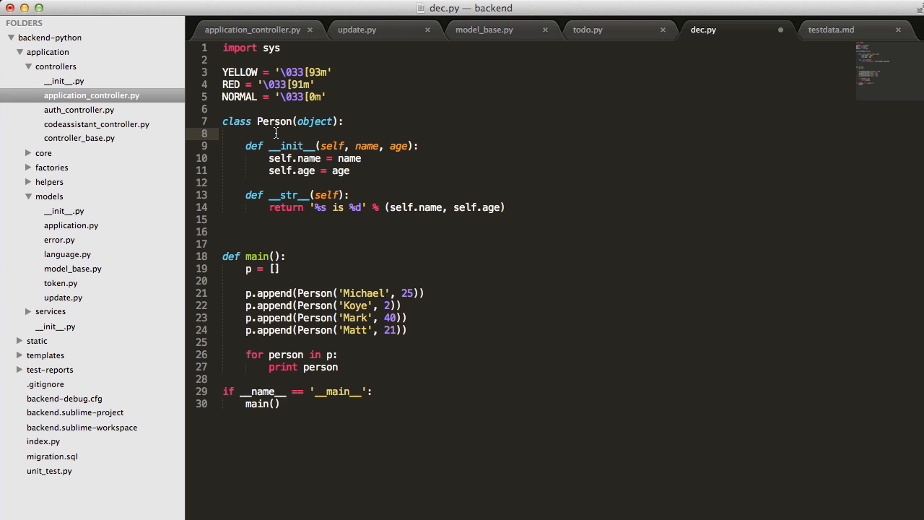
mouse_move(252, 234)
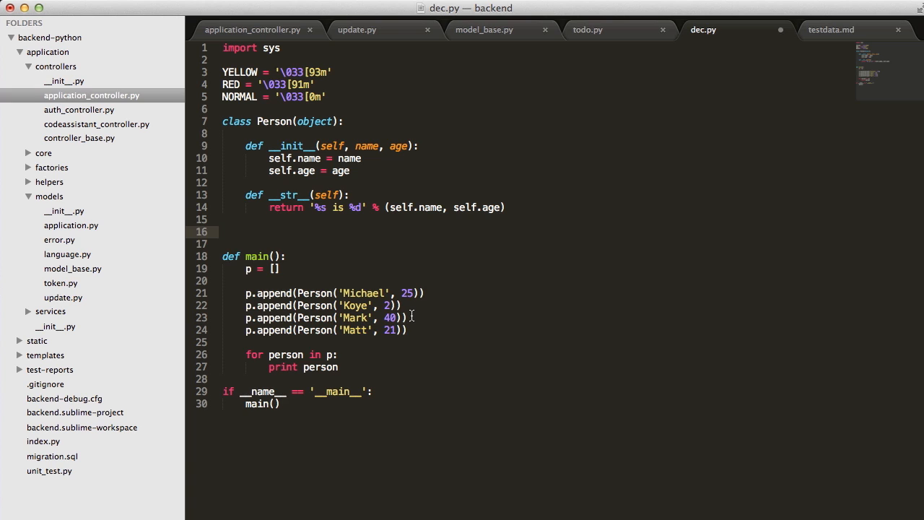
- Declare class PersonDecorator(Person) with an __init__(self, person) constructor
type("class")
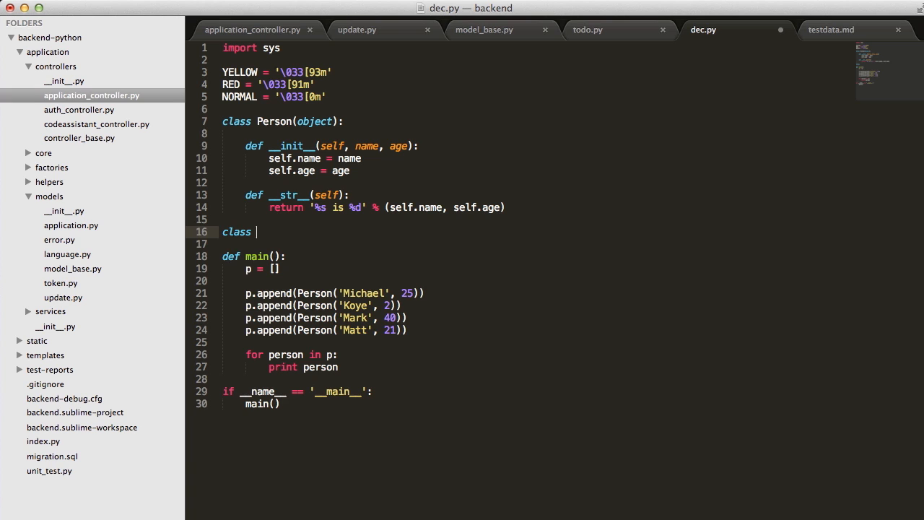
type("PersonD")
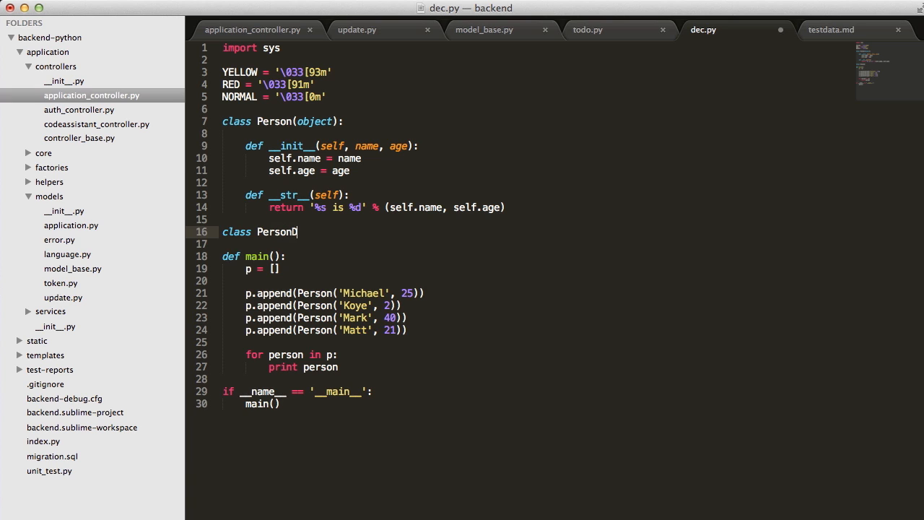
type("eco")
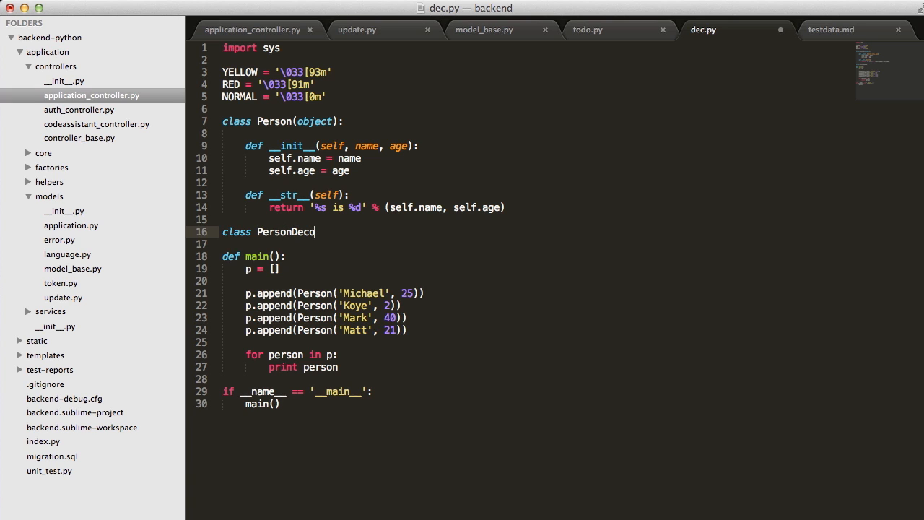
type("r")
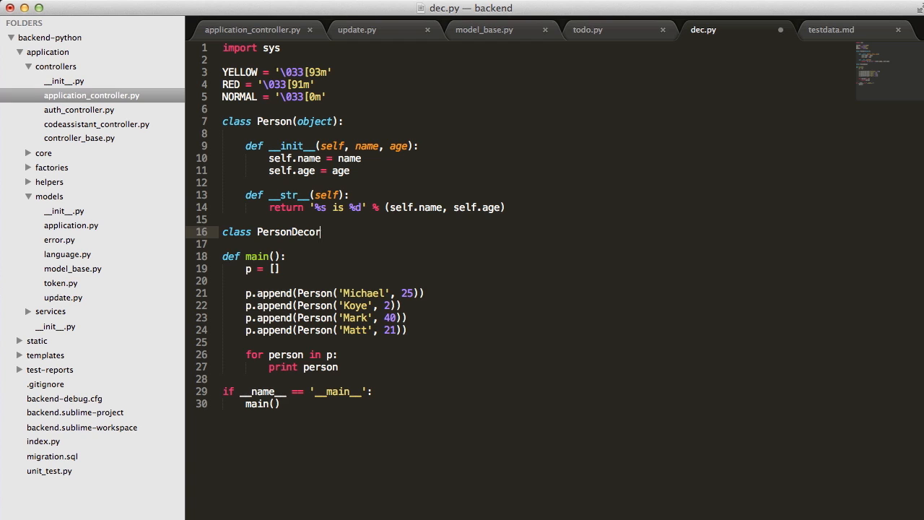
type("ator")
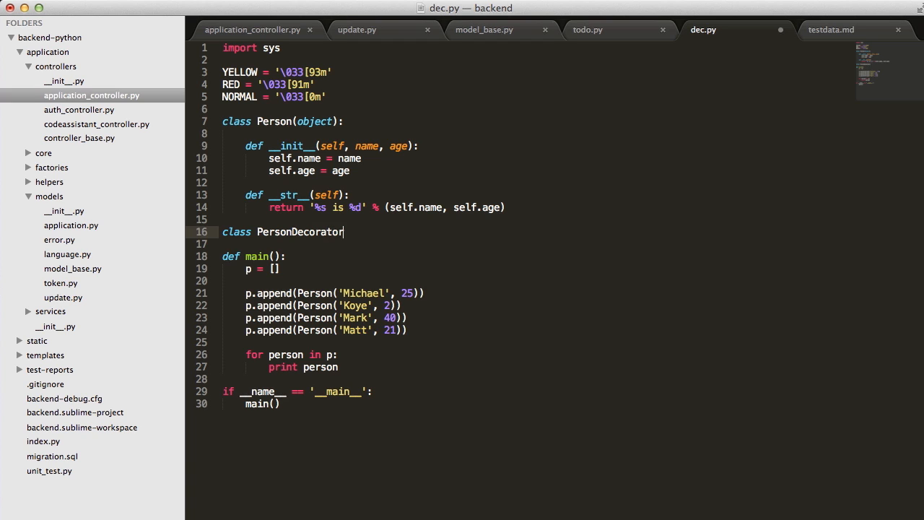
type("(P")
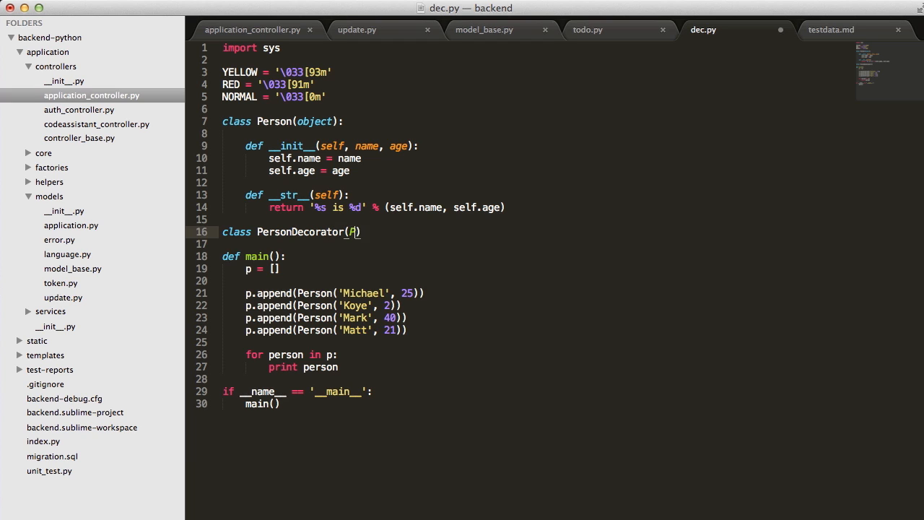
type("erson")
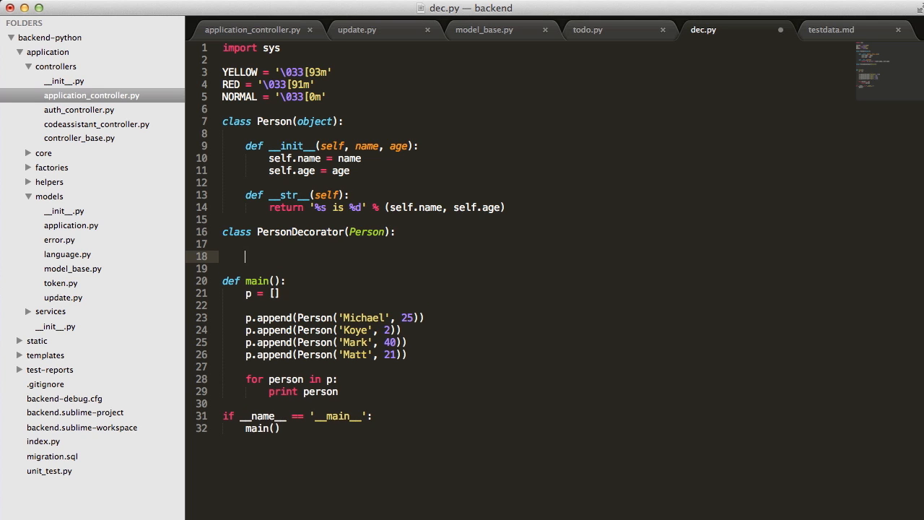
type("def __init__(self,")
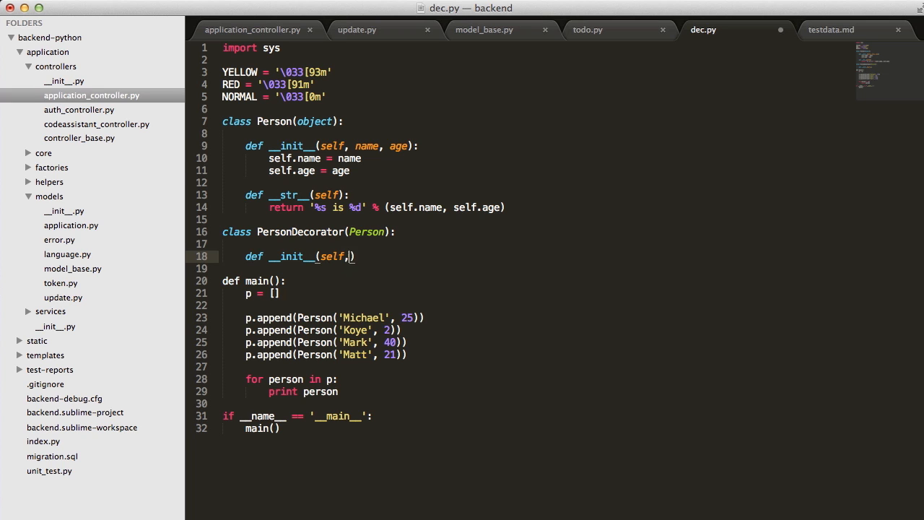
type("person):")
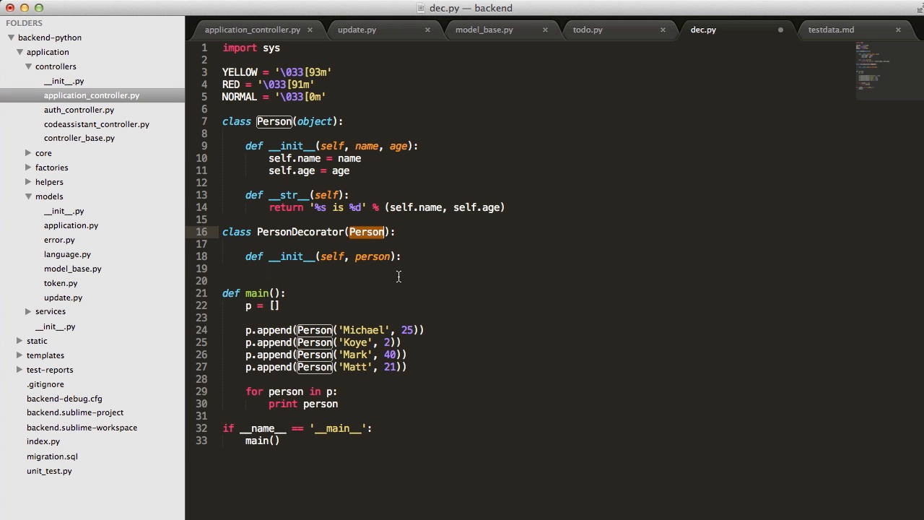
- Store the wrapped person as self._person in the constructor body
left_click(296, 269)
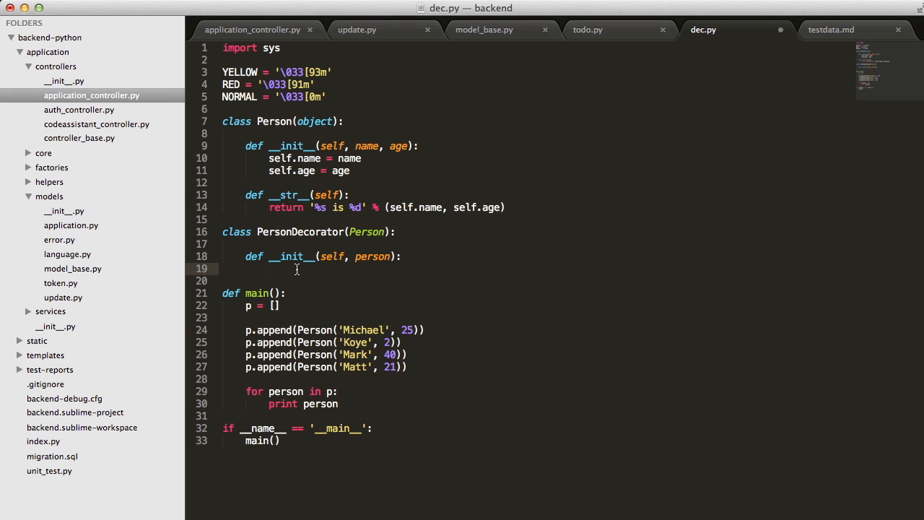
type("self")
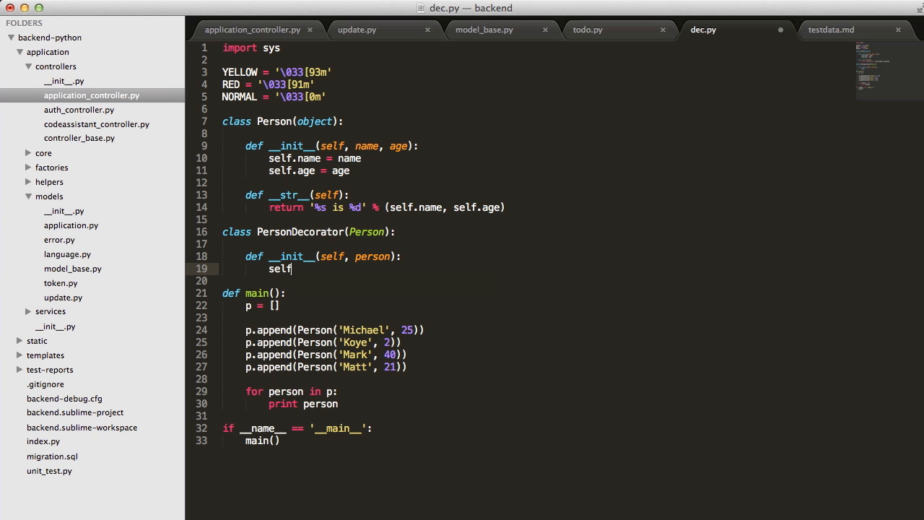
type("._pe")
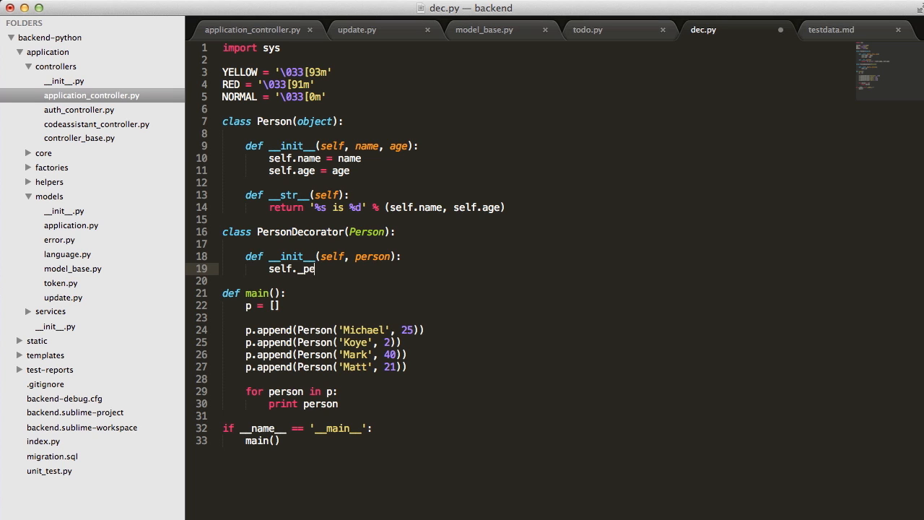
type("rson = person")
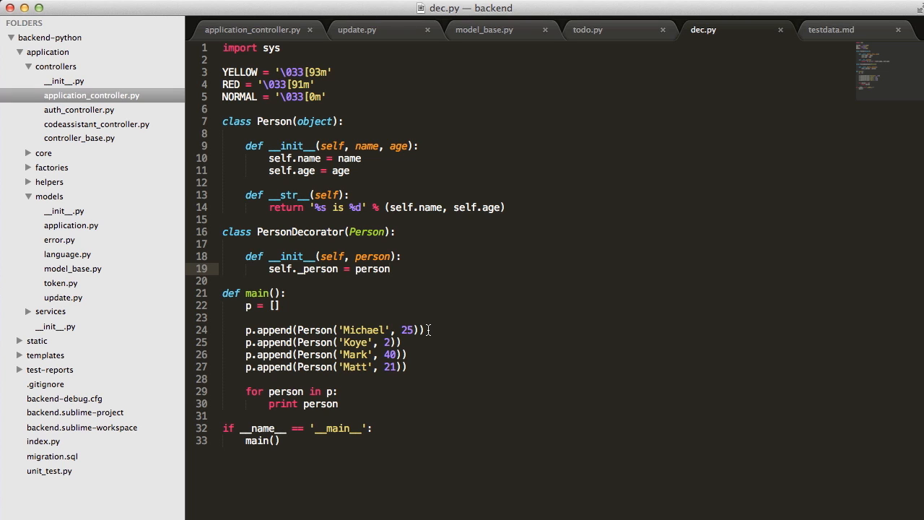
mouse_move(511, 320)
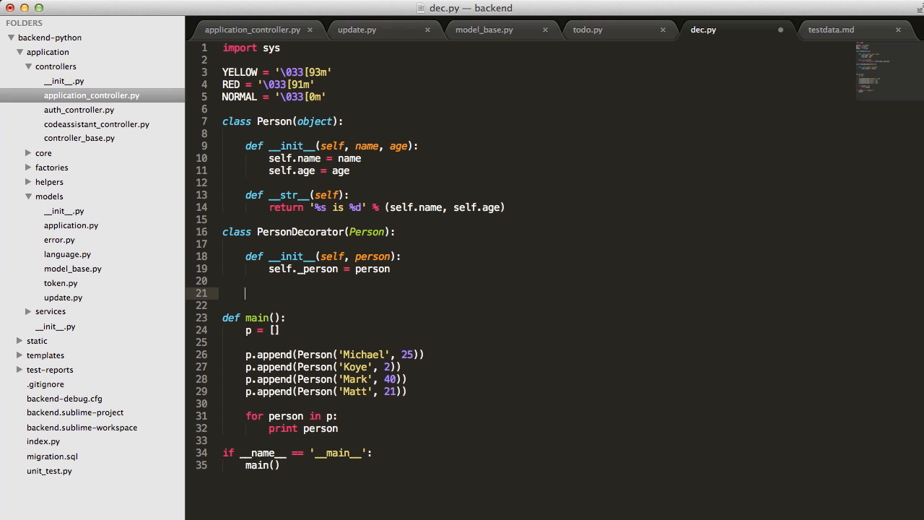
mouse_move(287, 229)
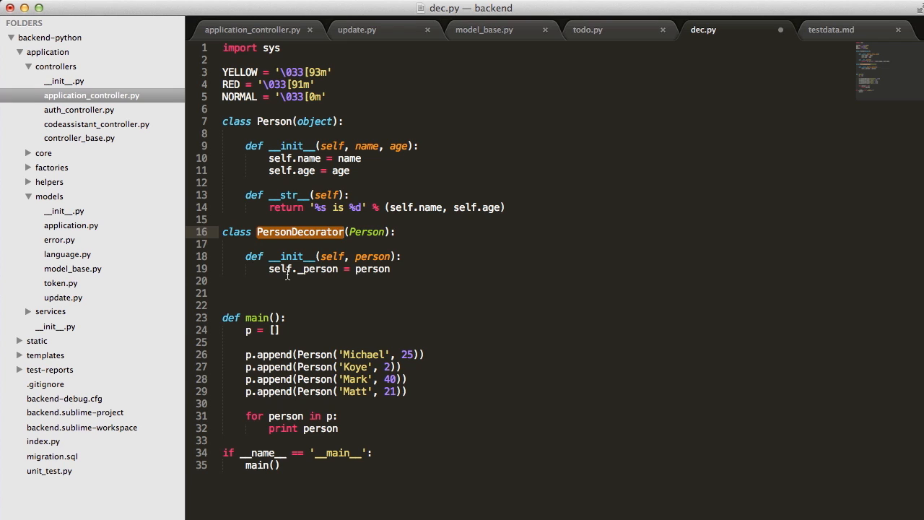
mouse_move(319, 281)
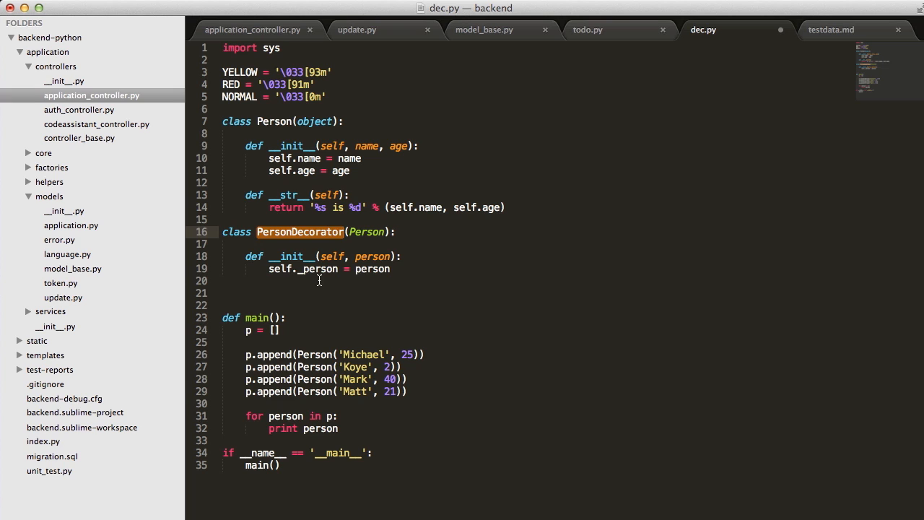
- Add __getattr__(self, name) returning getattr(self._person, name) to PersonDecorator
left_click(268, 281)
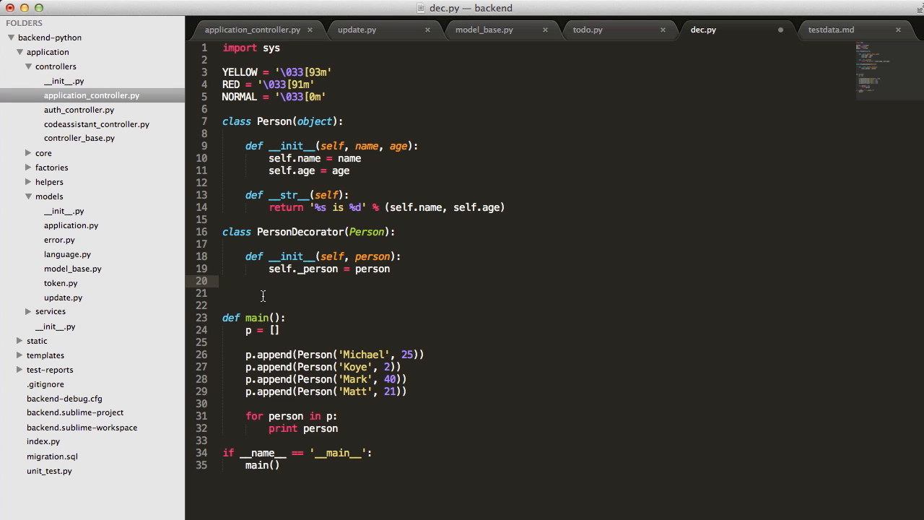
type("def __geta")
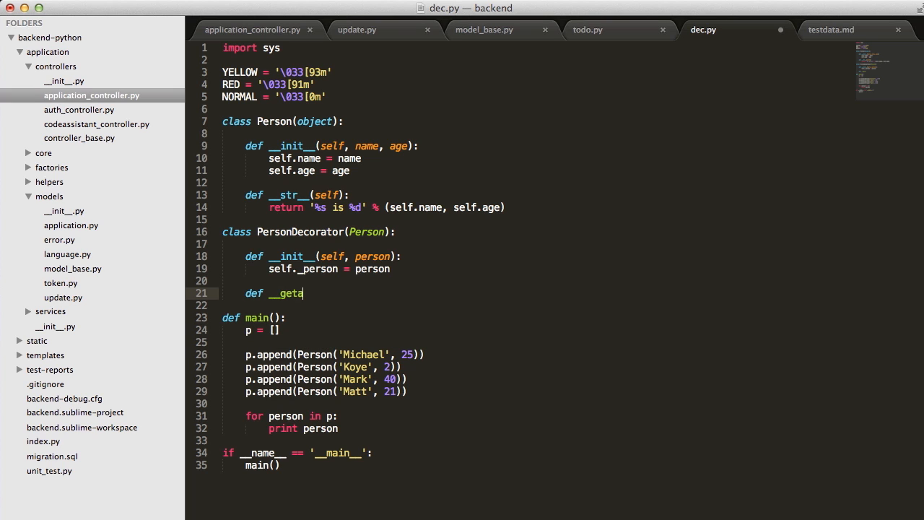
type("ttr))")
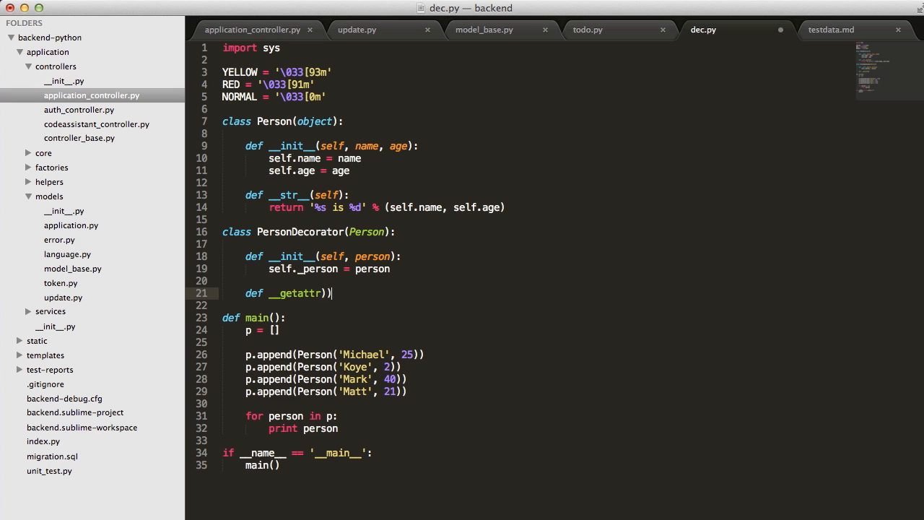
type("(self, name")
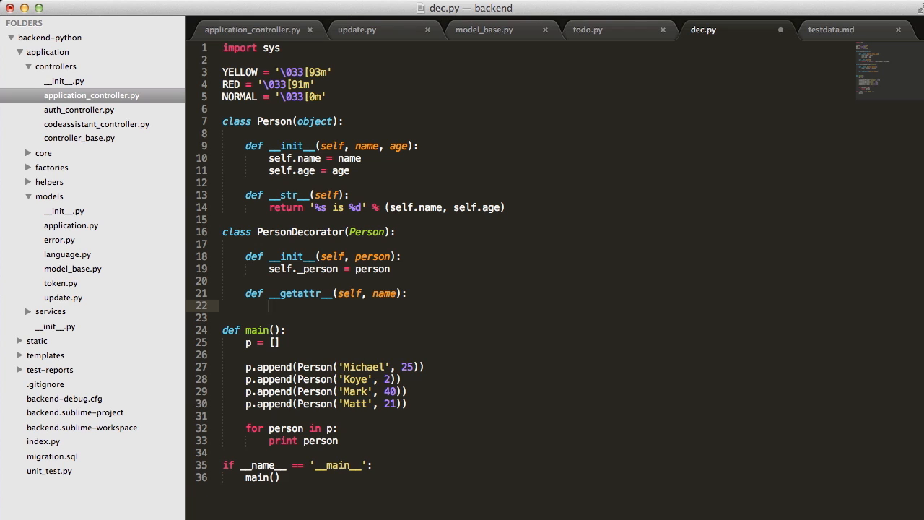
mouse_move(269, 306)
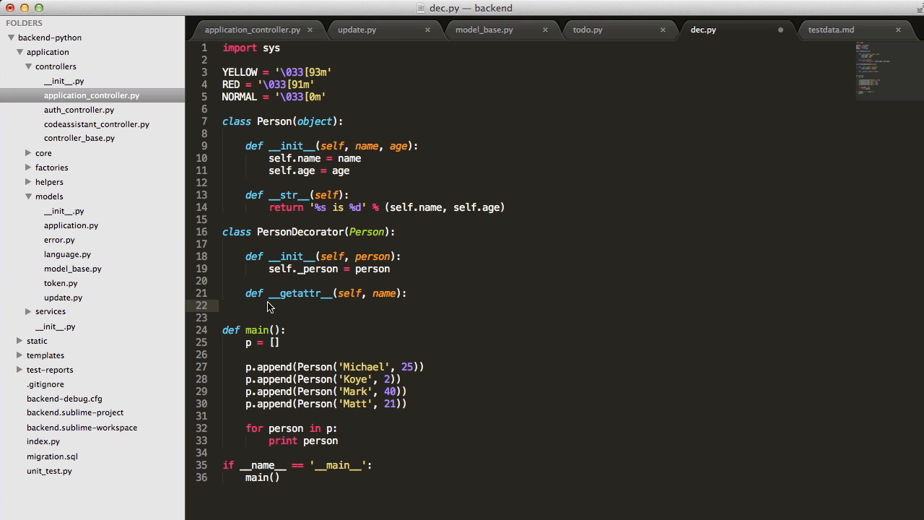
type("return")
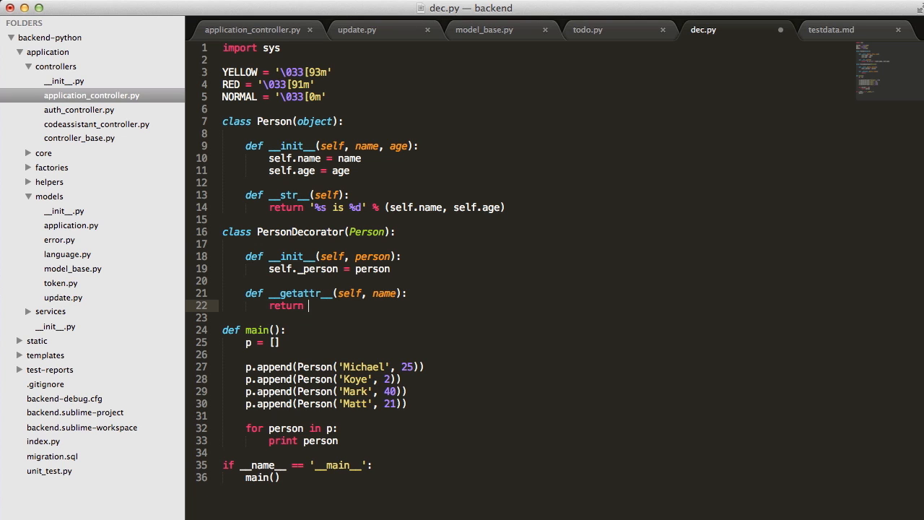
type("getatter")
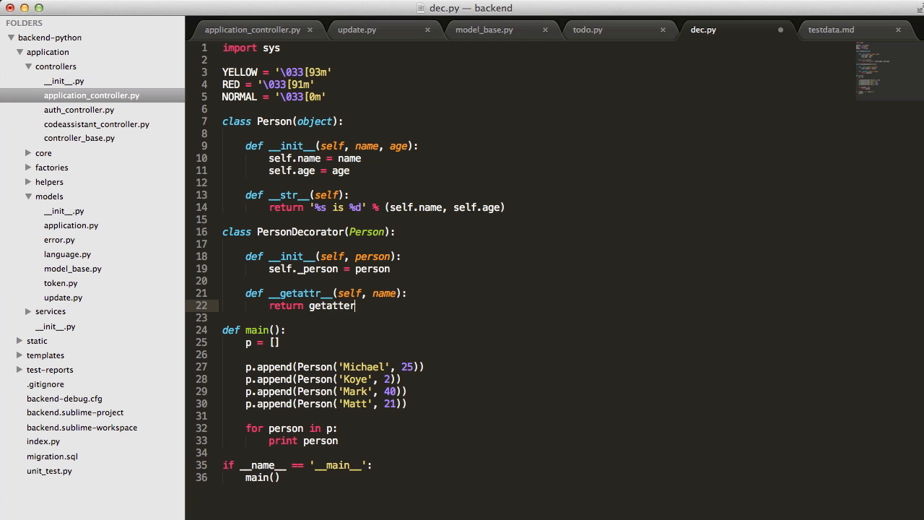
type("()")
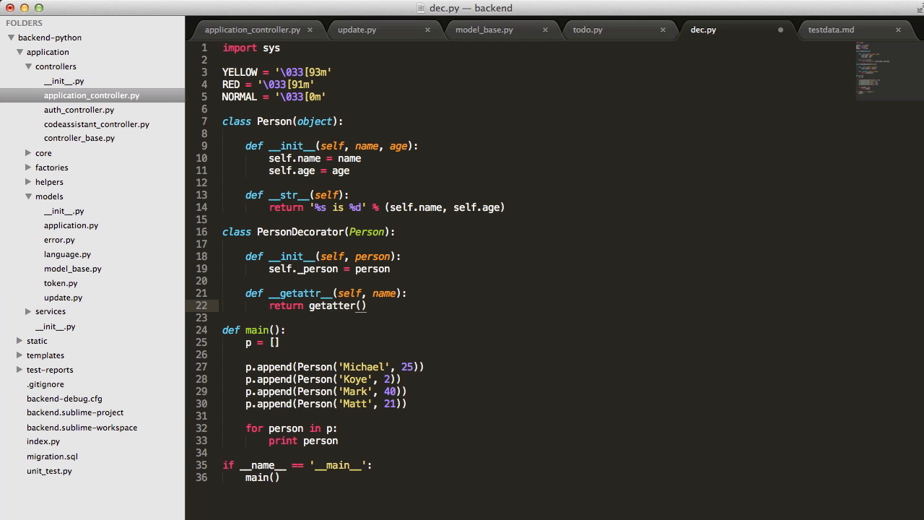
type("self._person, name")
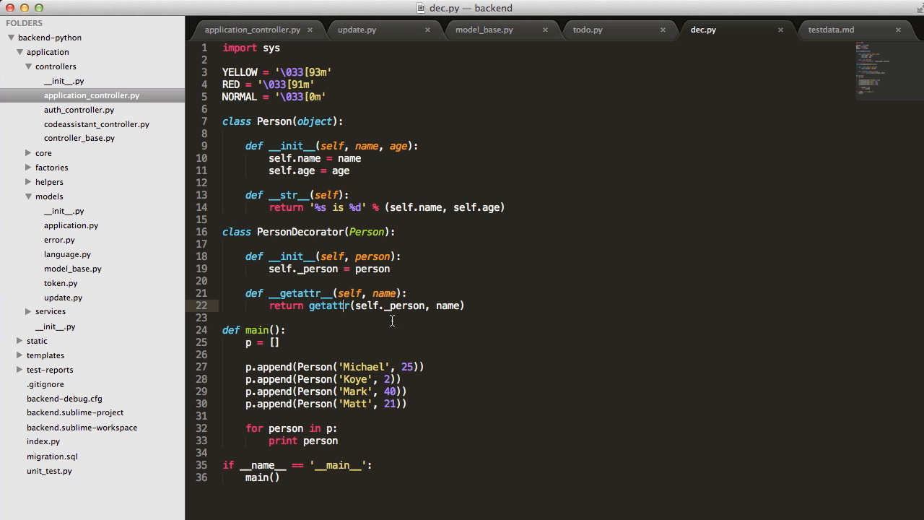
mouse_move(318, 290)
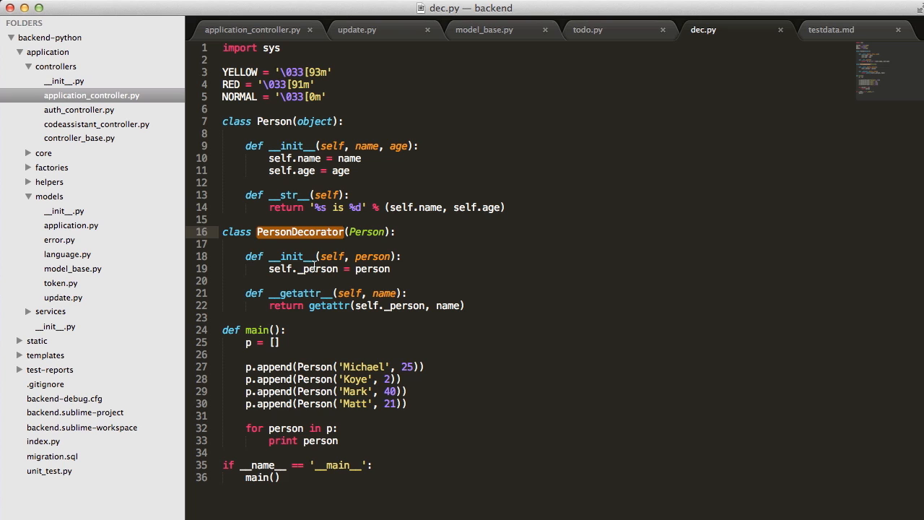
left_click(401, 306)
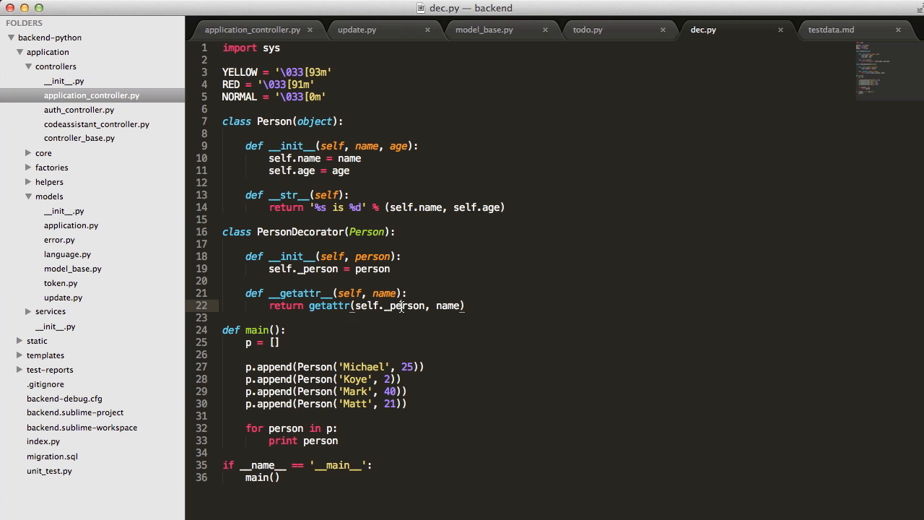
double_click(405, 305)
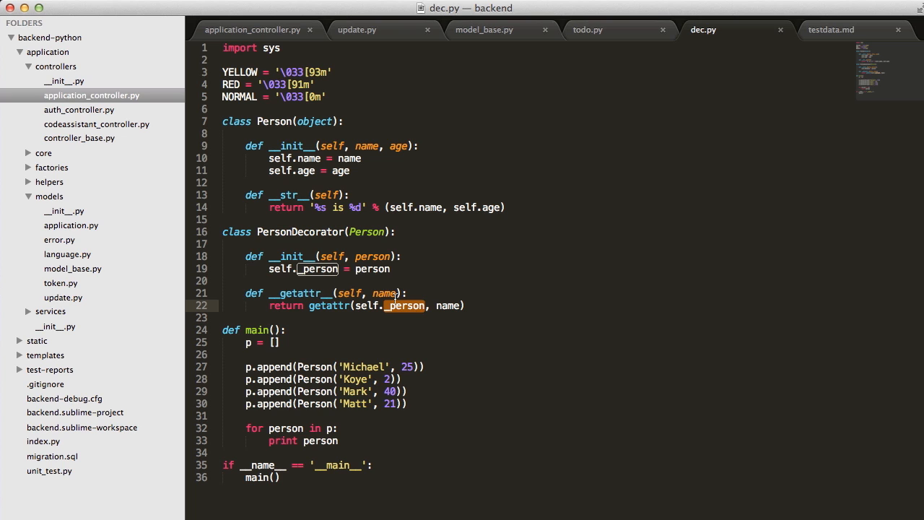
mouse_move(431, 320)
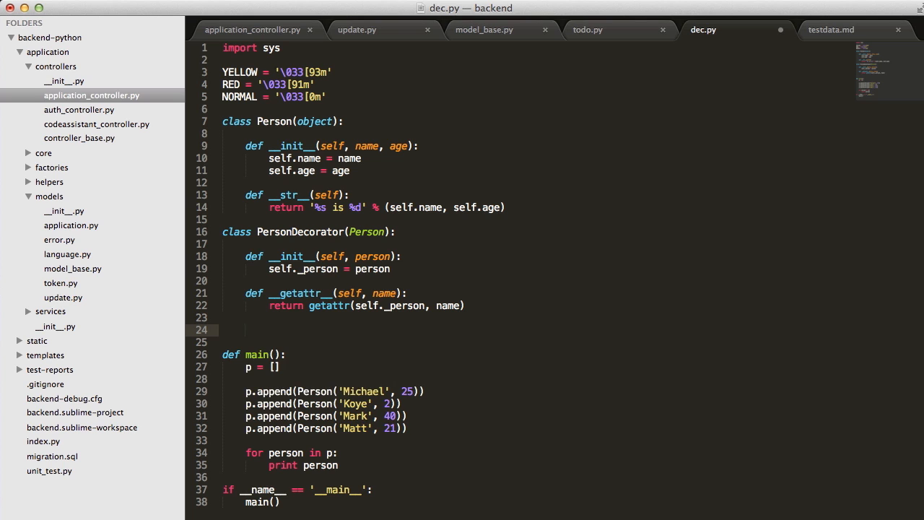
- Add a __str__ method setting age = self._person.age and color = NORMAL
type("def __str__(self")
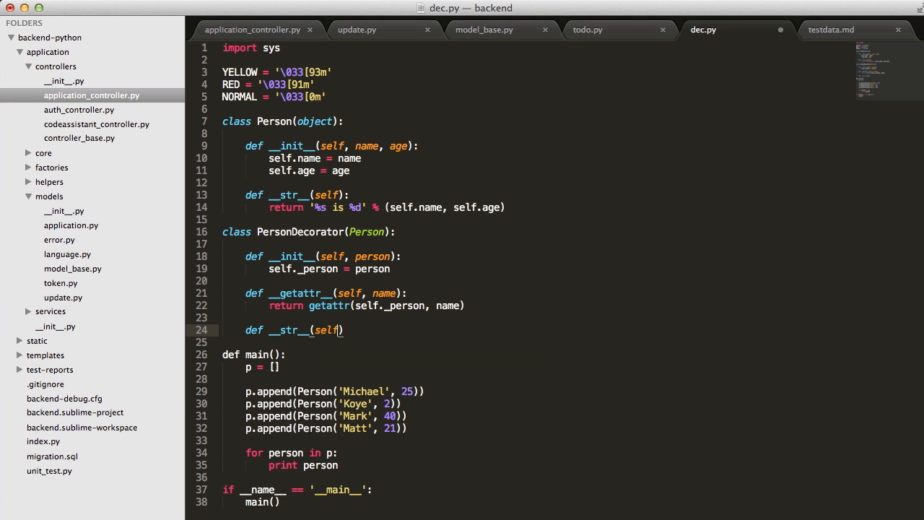
type("v")
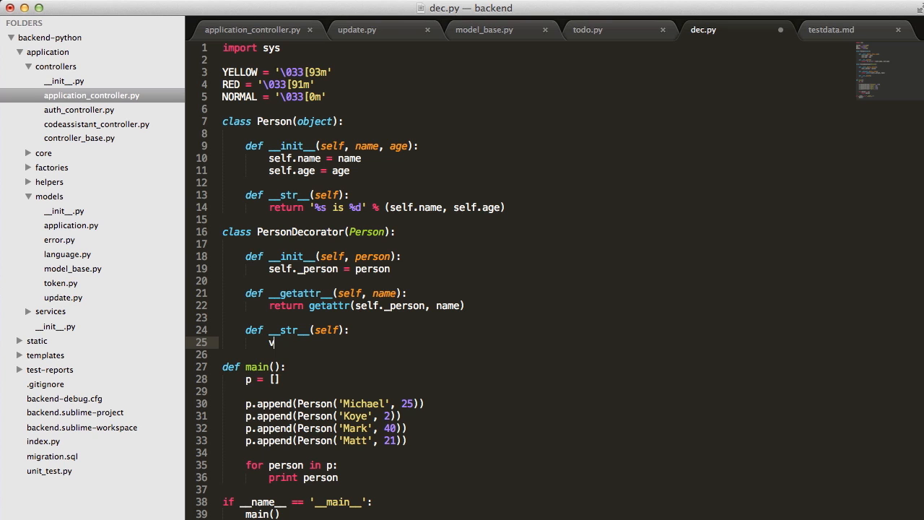
type("age =")
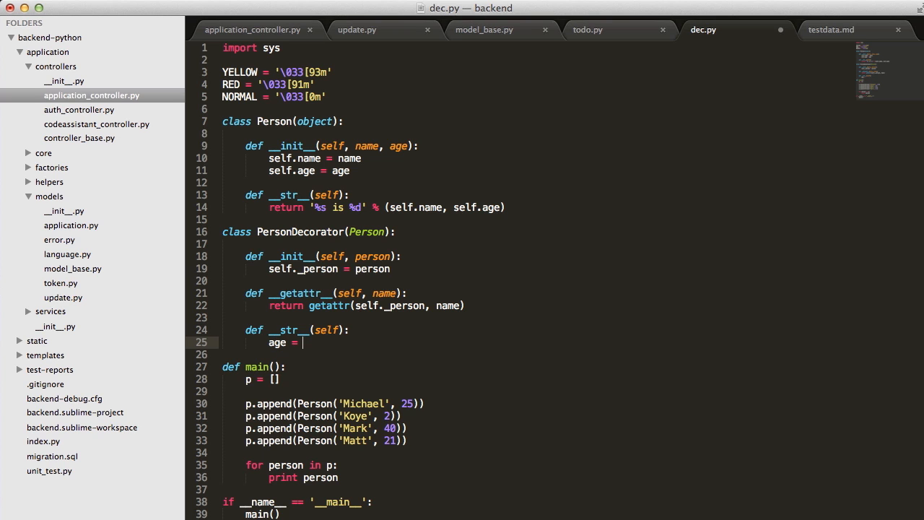
type("self.__init__")
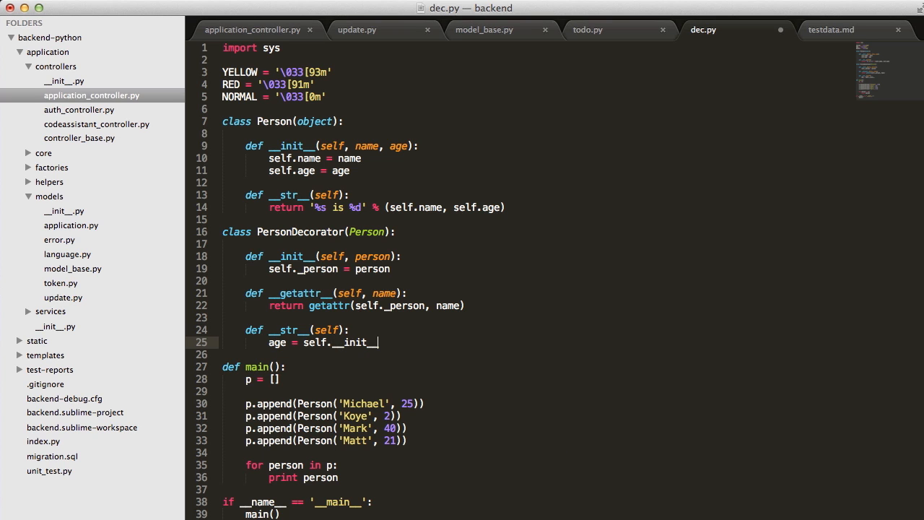
key("backspace")
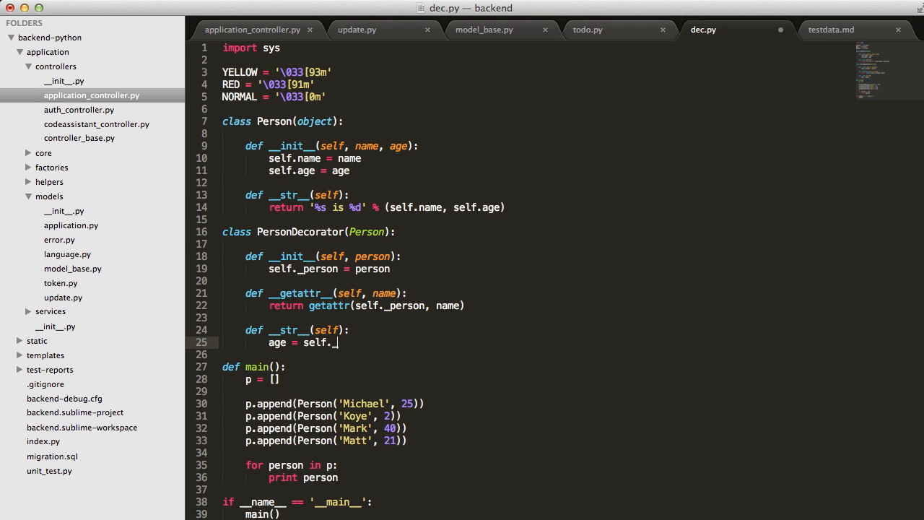
type("person.age")
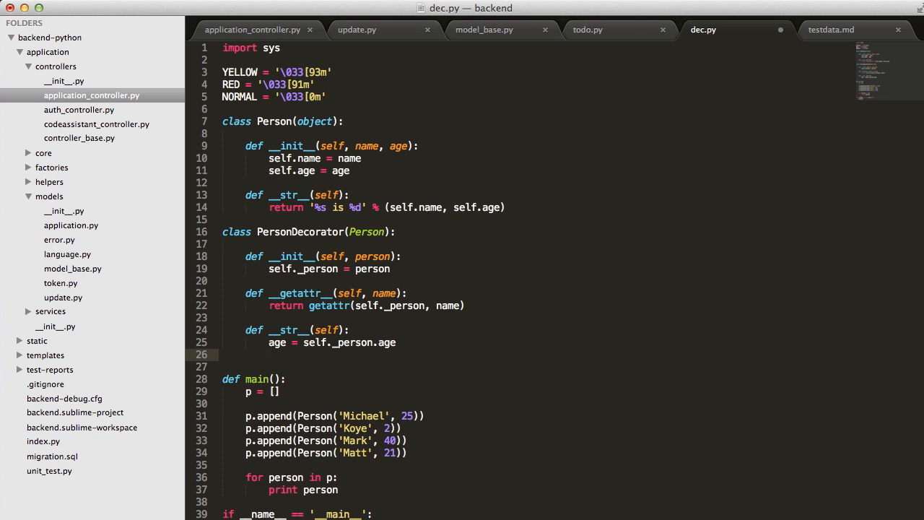
type("color =")
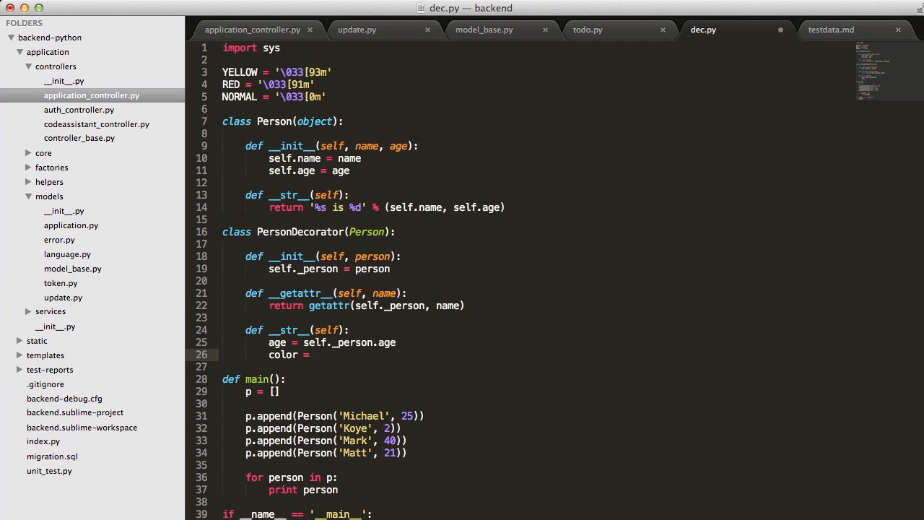
type("NORMAL")
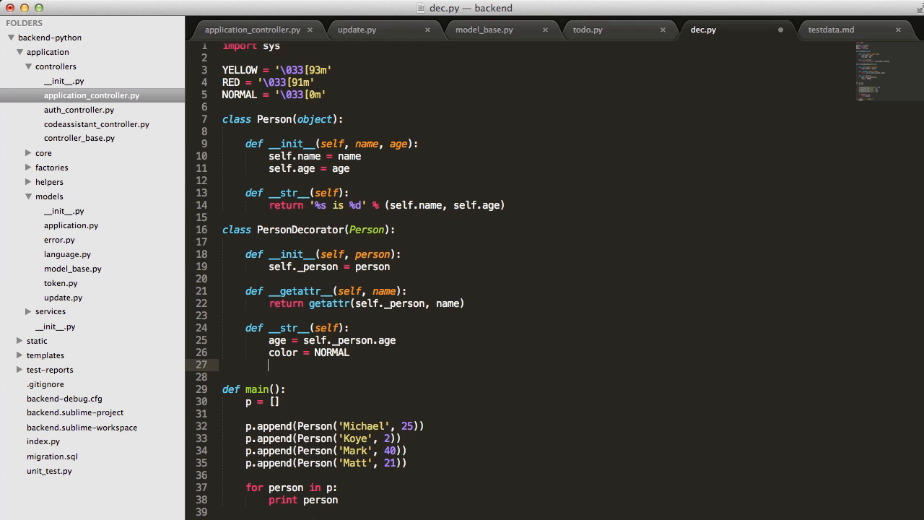
- Add 'if age >= 20: color = YELLOW' and begin an 'elif age >= 30' line
type("if age >")
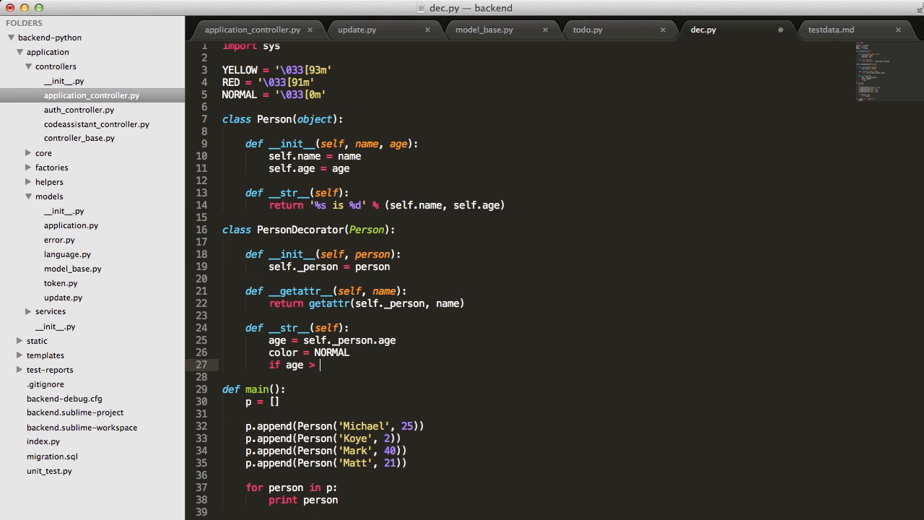
type("= 20:")
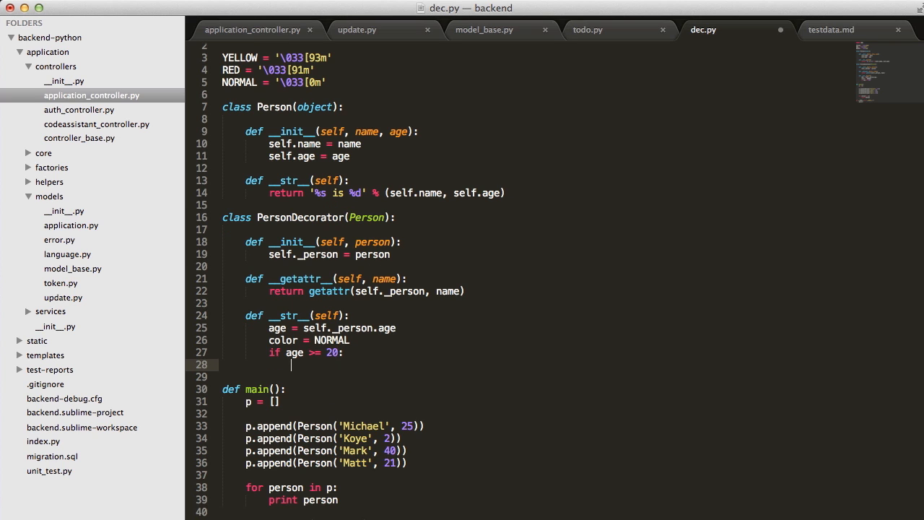
type("color = YES")
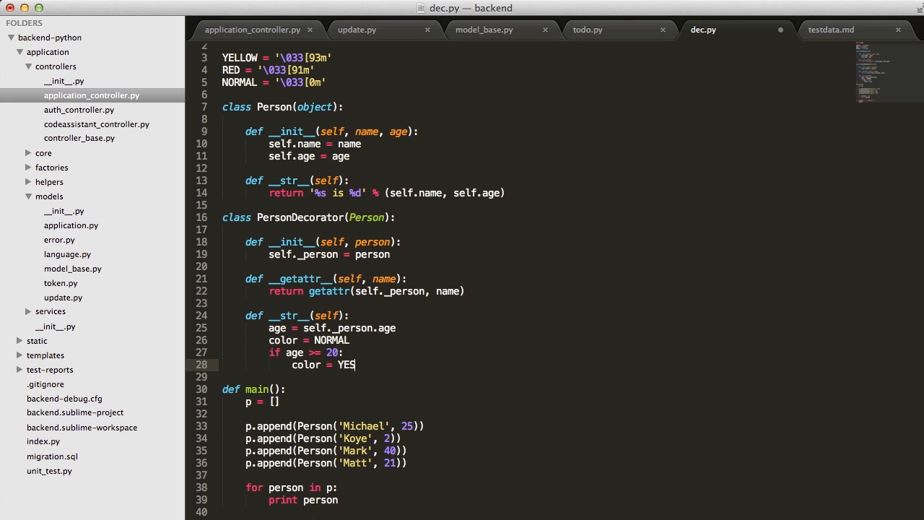
key("backspace")
type("LLOW")
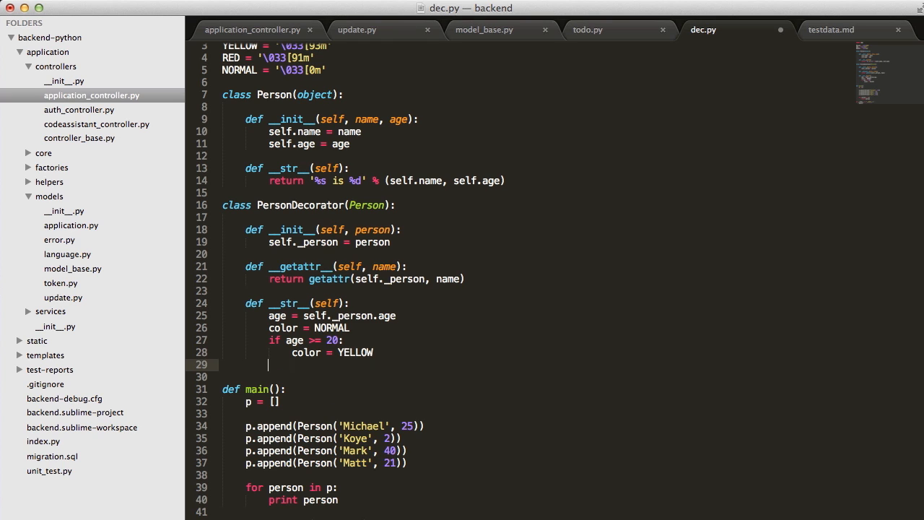
type("elif age")
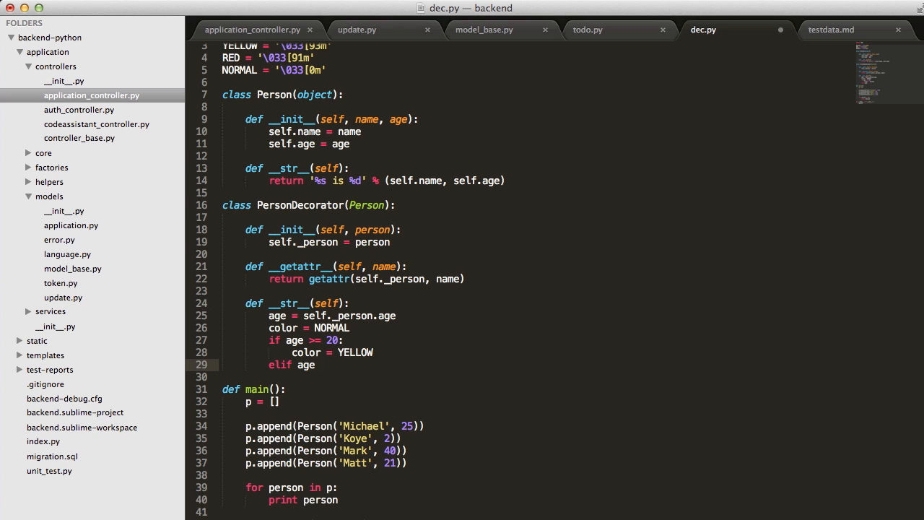
type(">=")
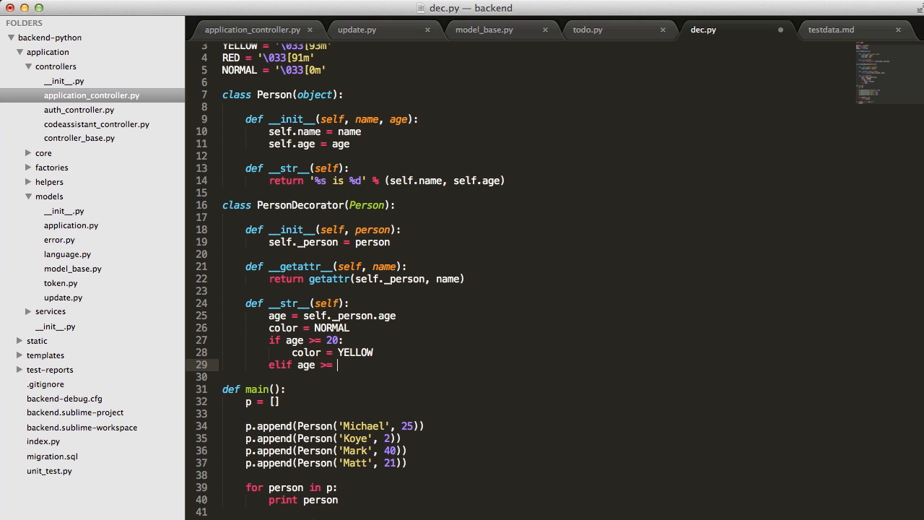
type("30")
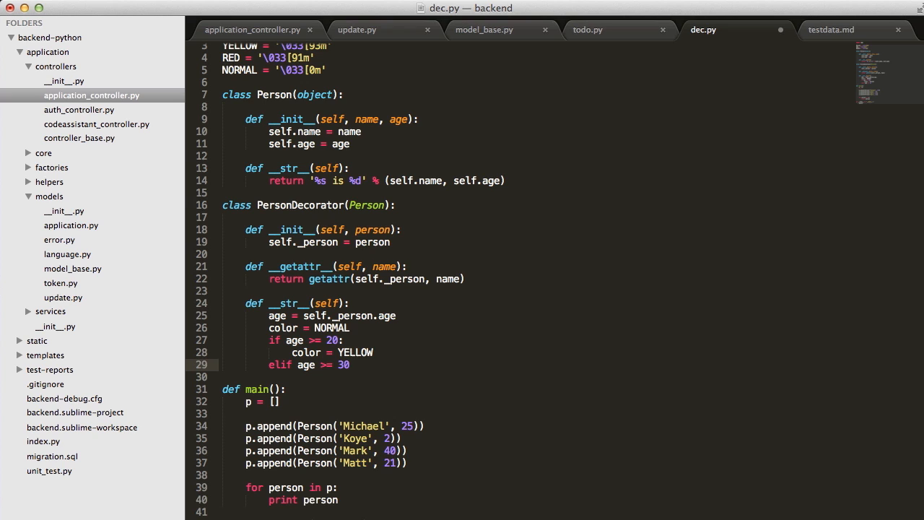
left_click(345, 352)
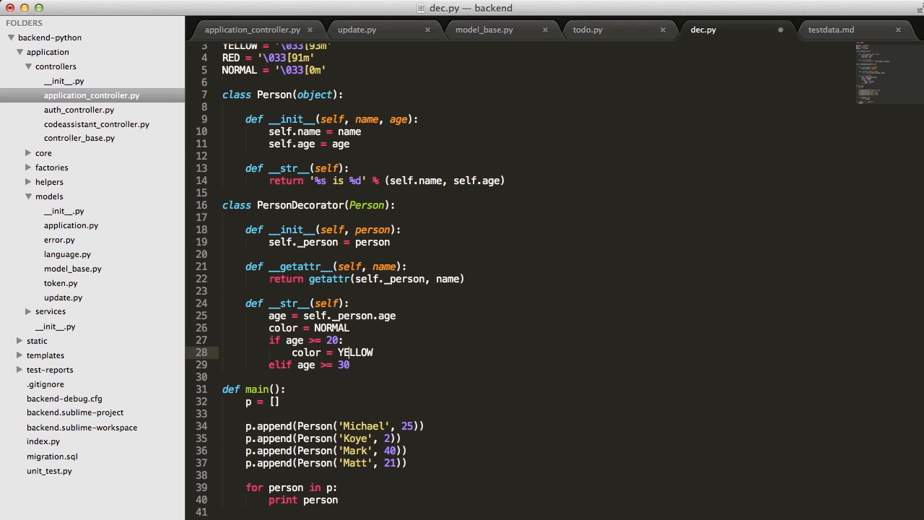
- Rework the conditions so ages 30+ get RED and ages 20+ get YELLOW
type("&& age <=")
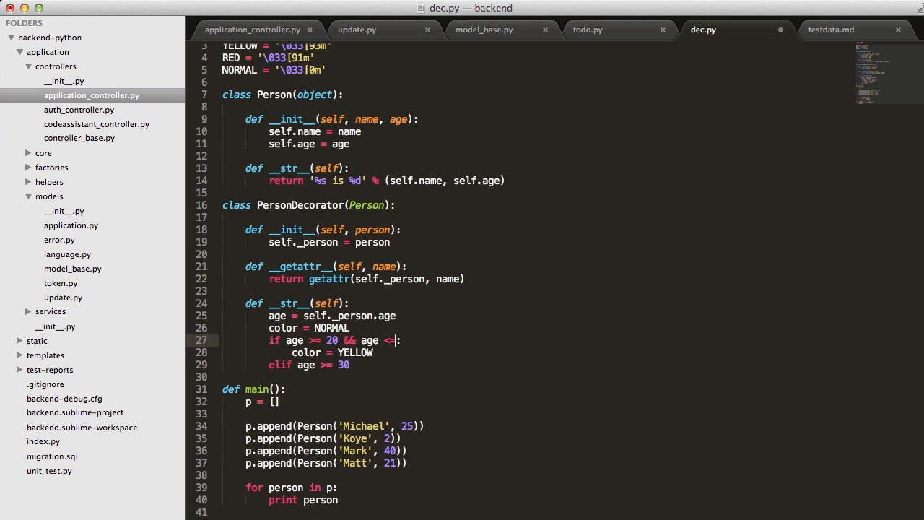
type("30:")
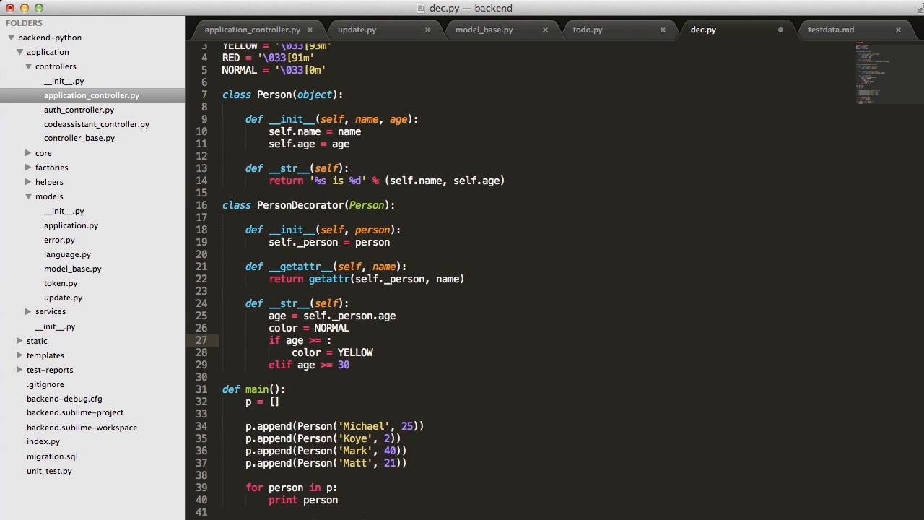
type("30")
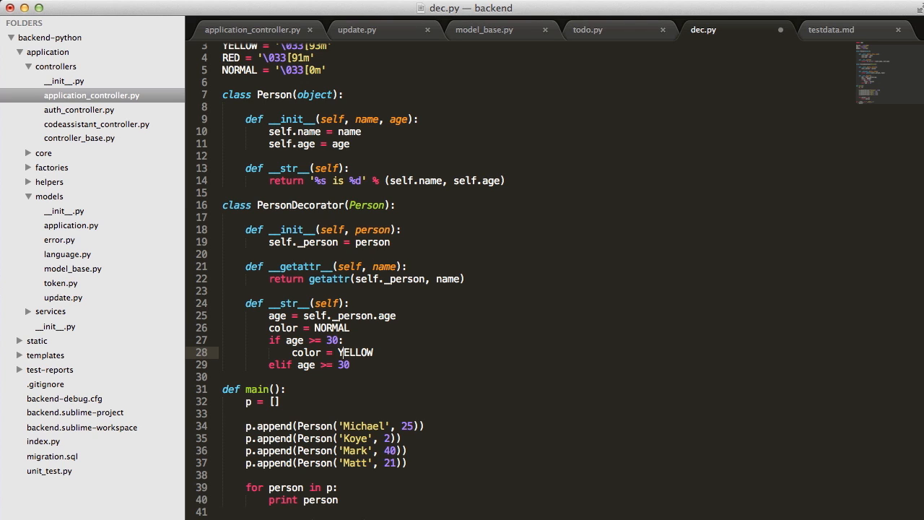
type("RED")
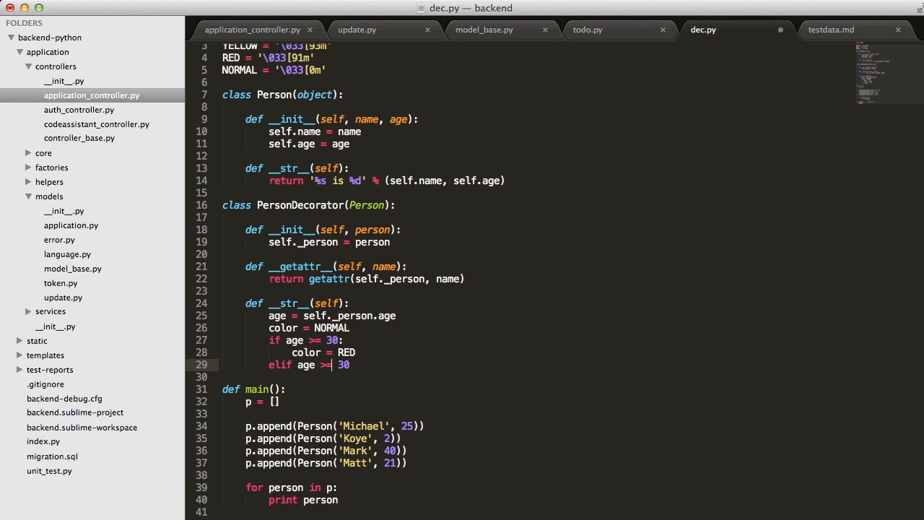
type("0")
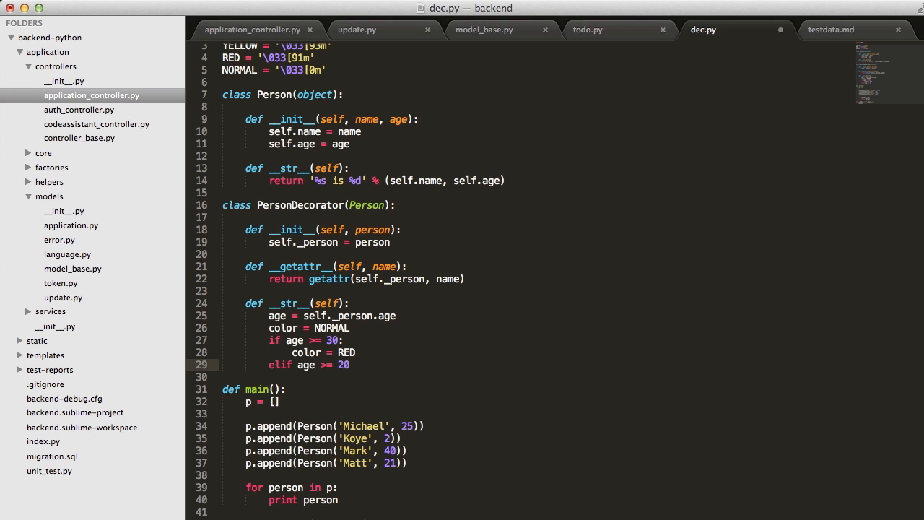
type("&&")
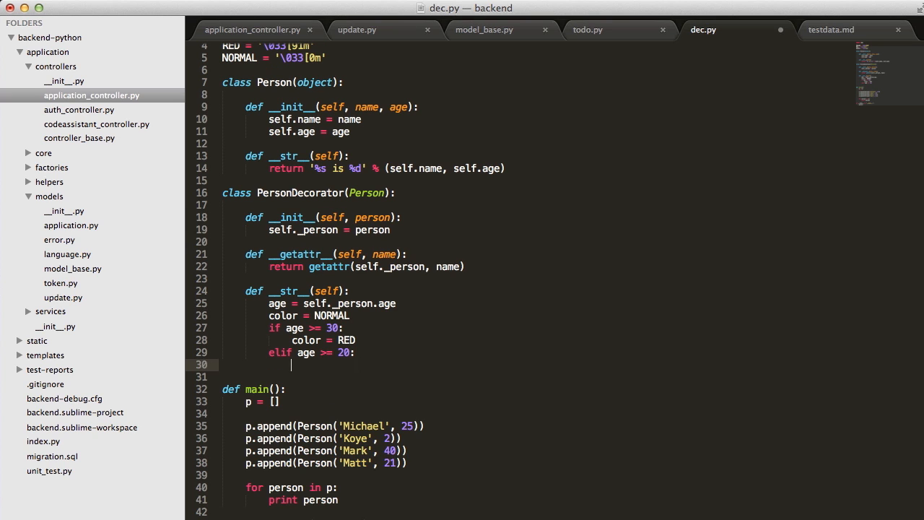
type("color =")
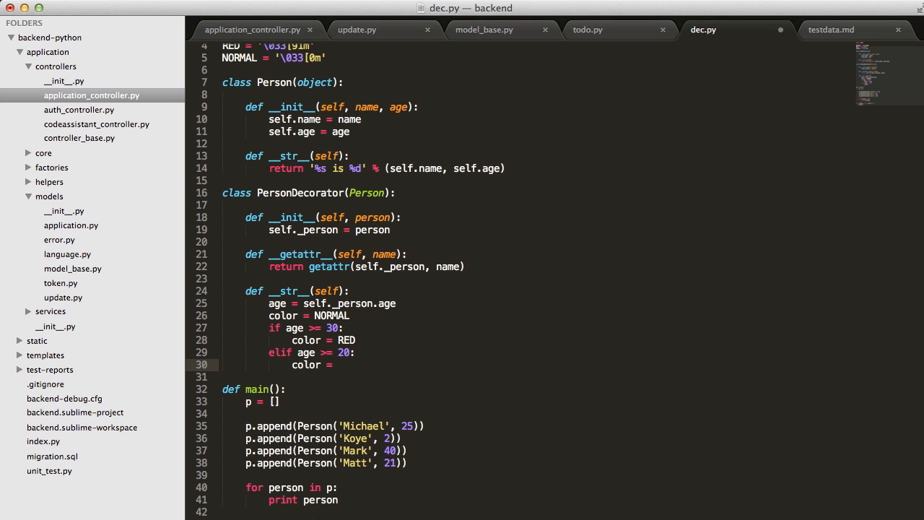
type("YELLOW")
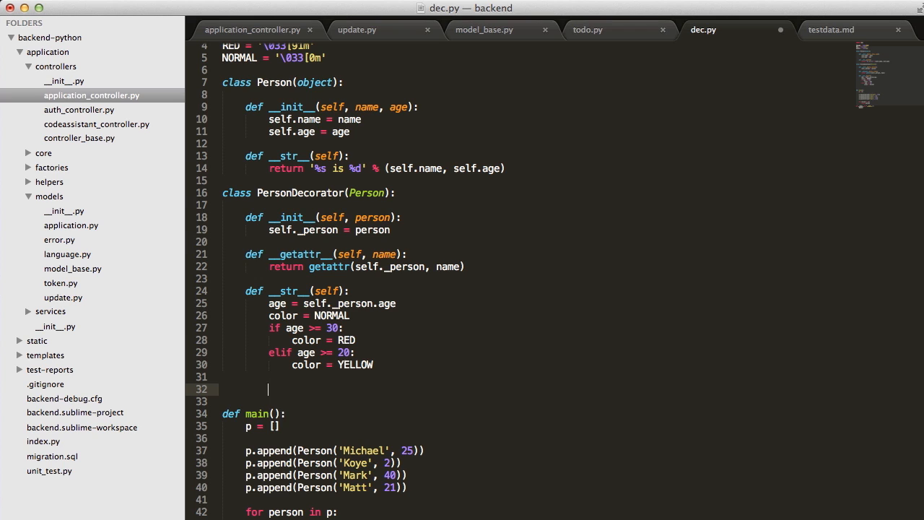
- Return '%s%s%s' % (color, self._person.__str__(), NORMAL) from __str__
type("return ''")
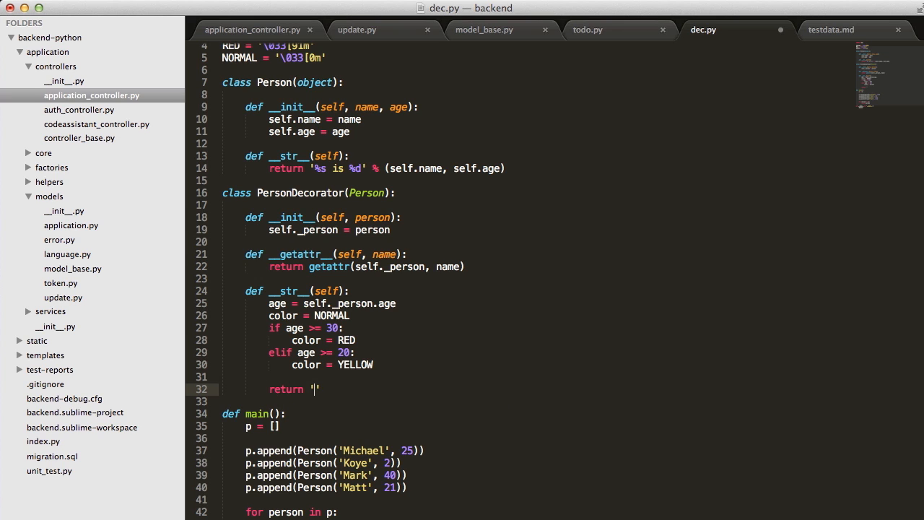
type("%s")
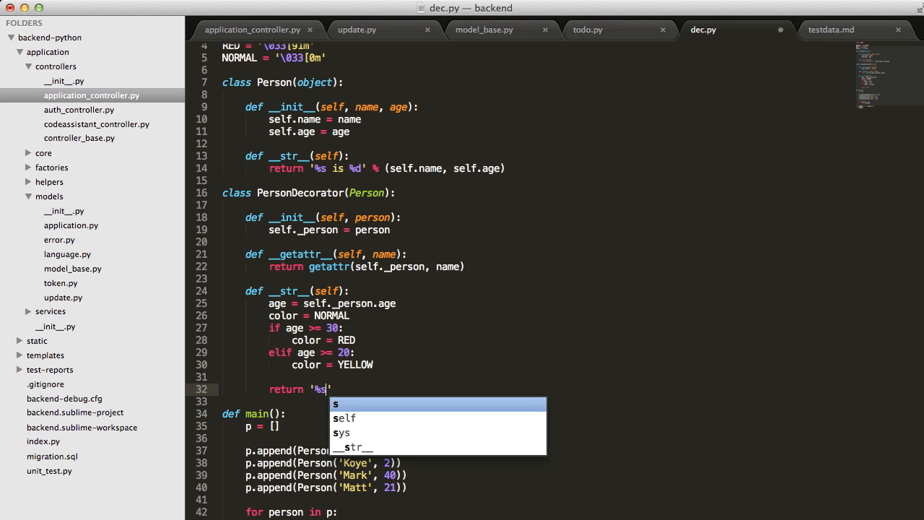
key("Escape")
type("%s")
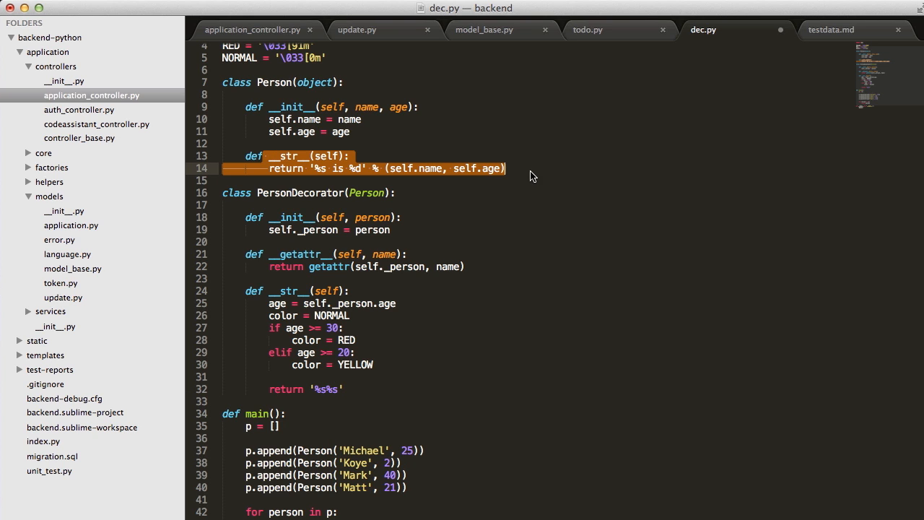
mouse_move(518, 235)
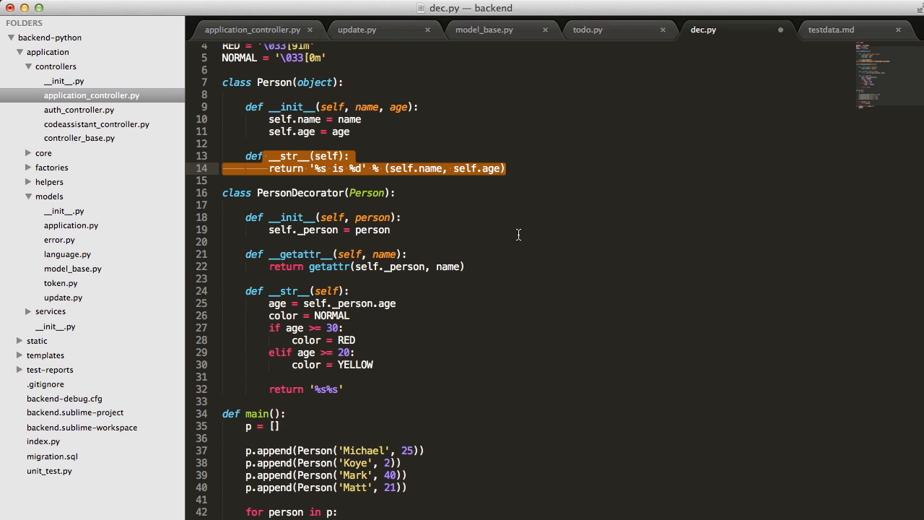
left_click(427, 463)
type("%s")
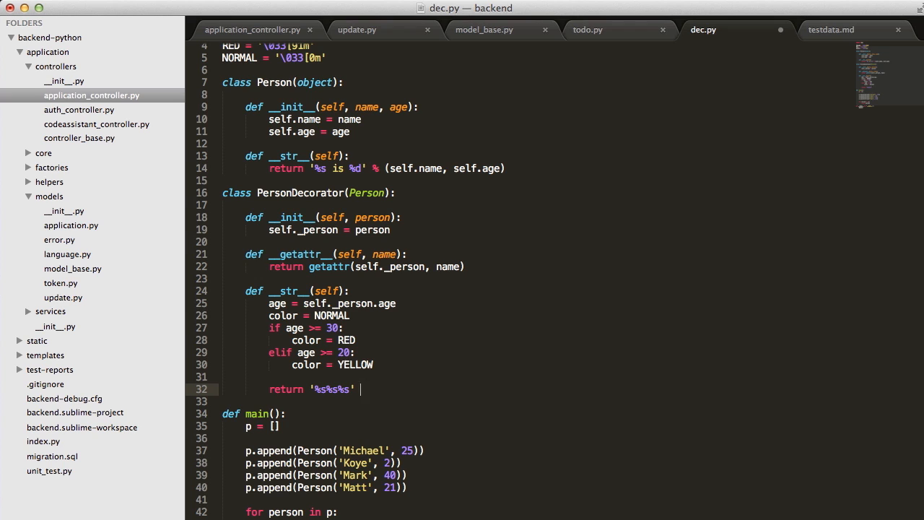
type("% ()")
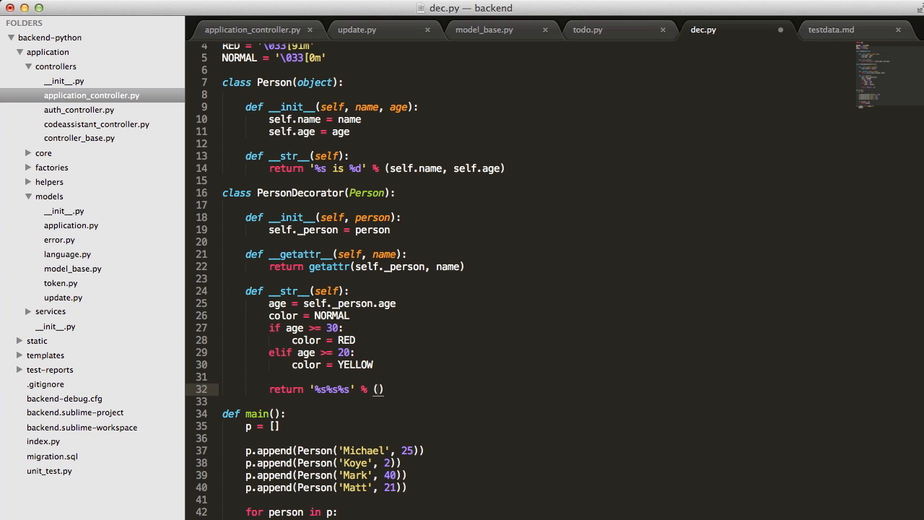
type("color")
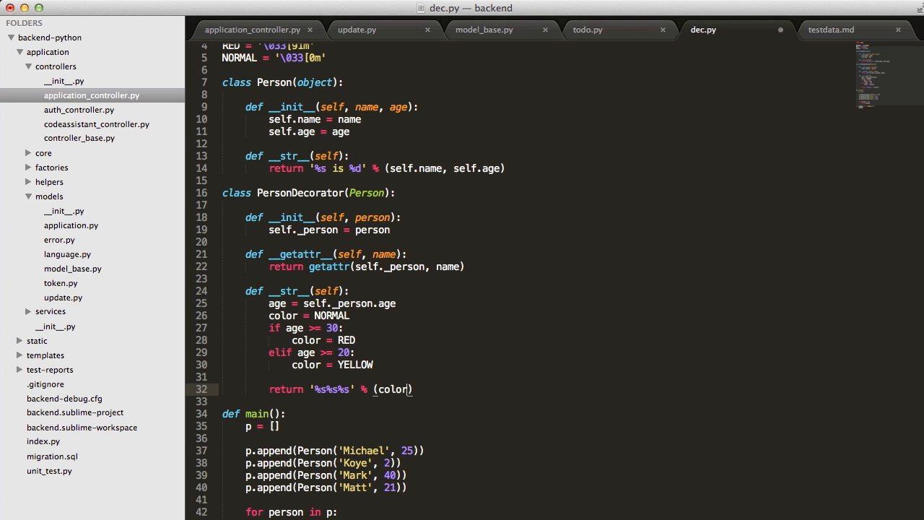
type(", self._person.")
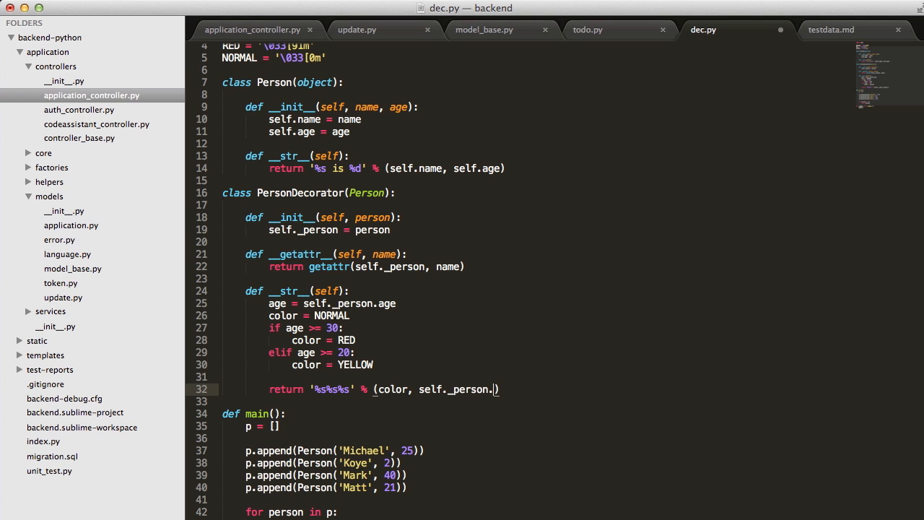
type("__str__()")
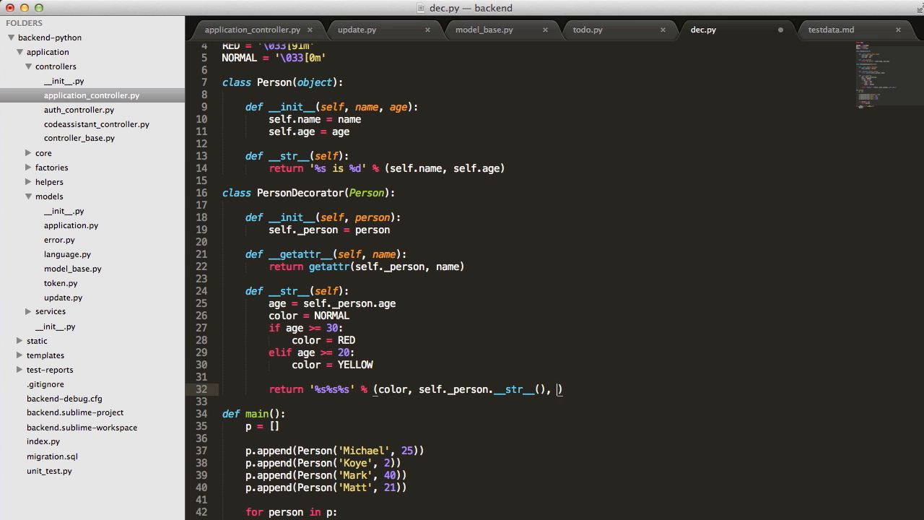
type("n")
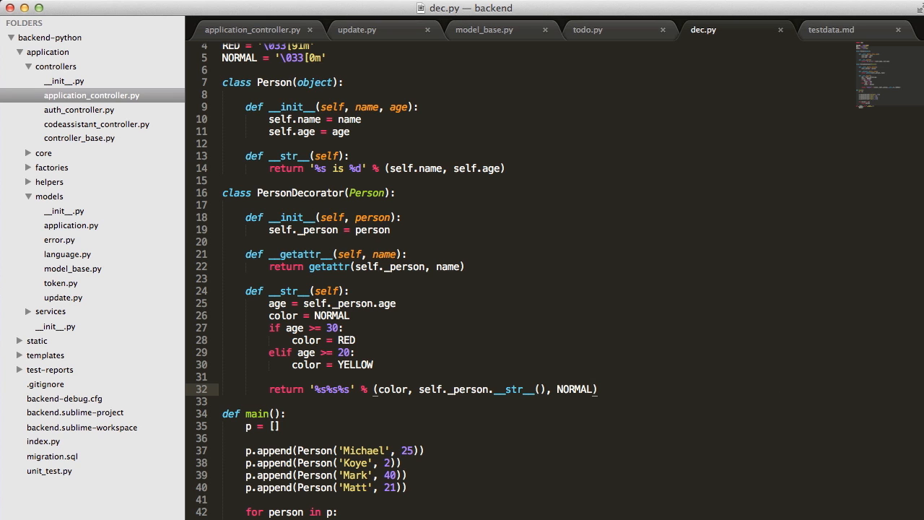
scroll("up", 3)
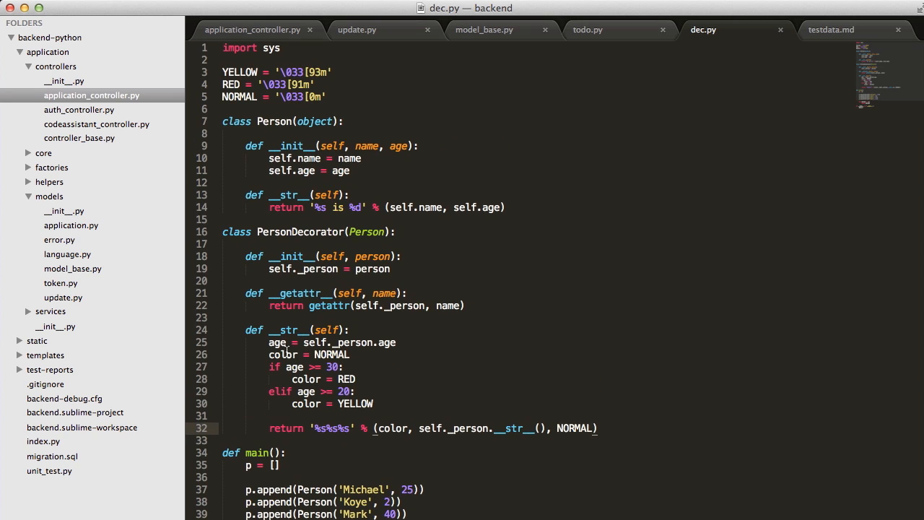
- Add person = PersonDecorator(person) on the empty line inside main's for loop
scroll("down", 3)
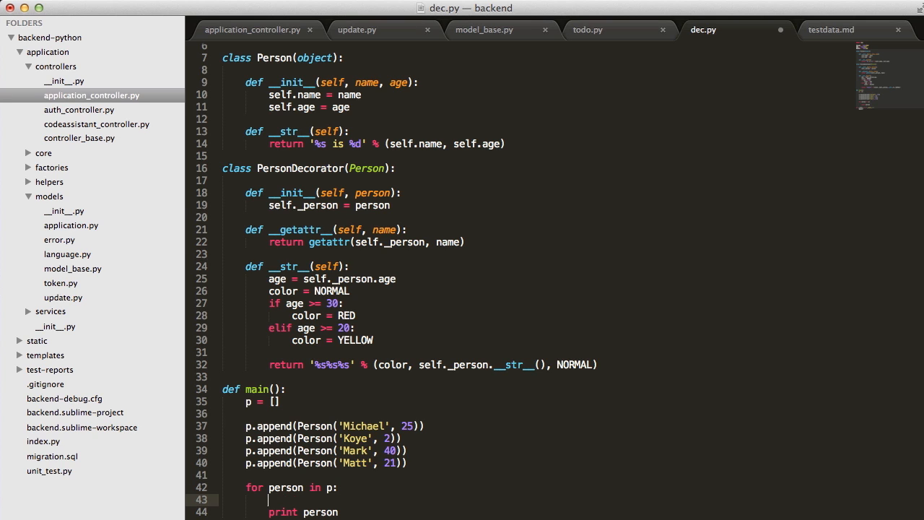
double_click(314, 426)
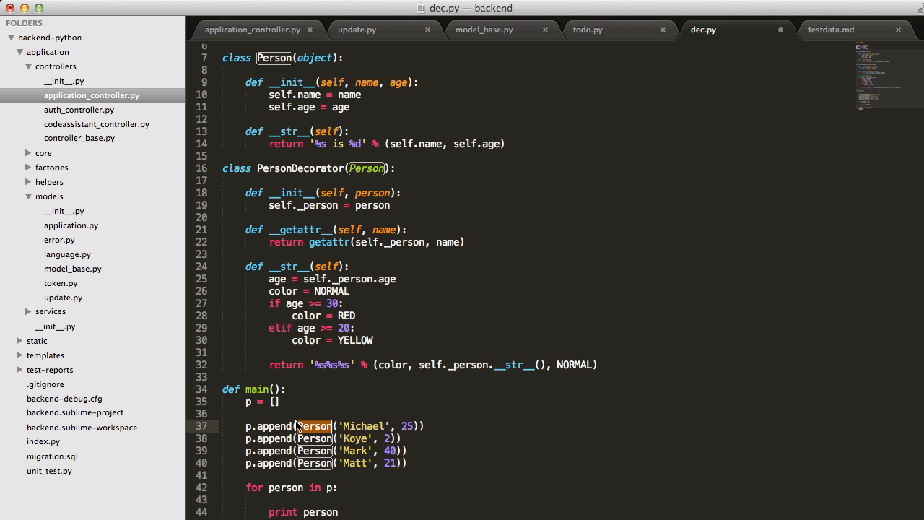
left_click(289, 500)
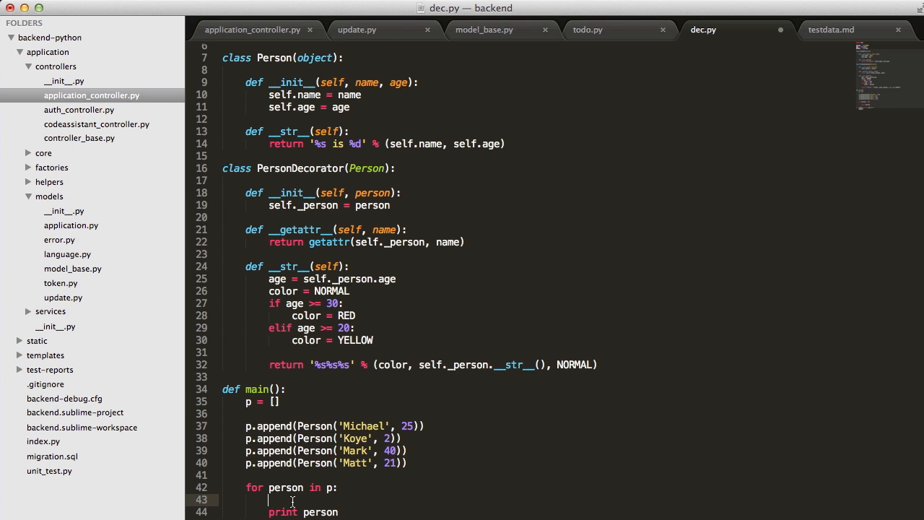
type("person")
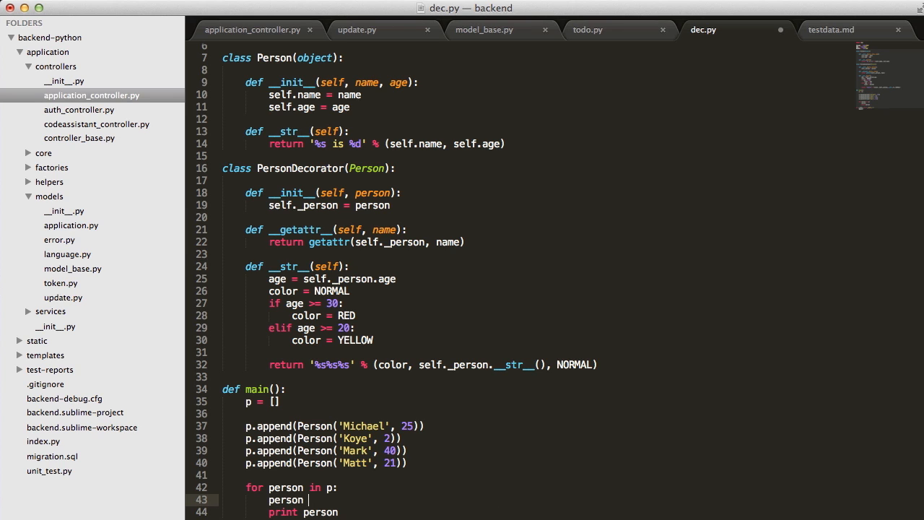
type("=")
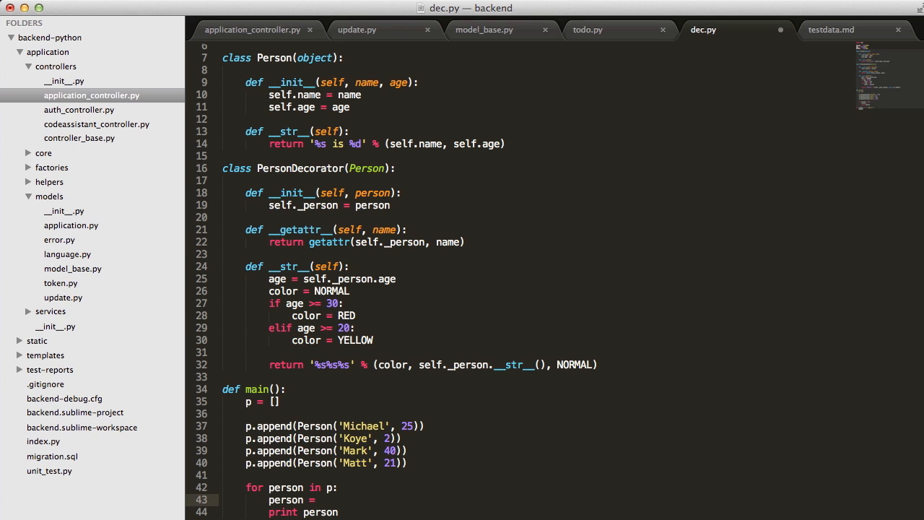
type("PersonDecorator")
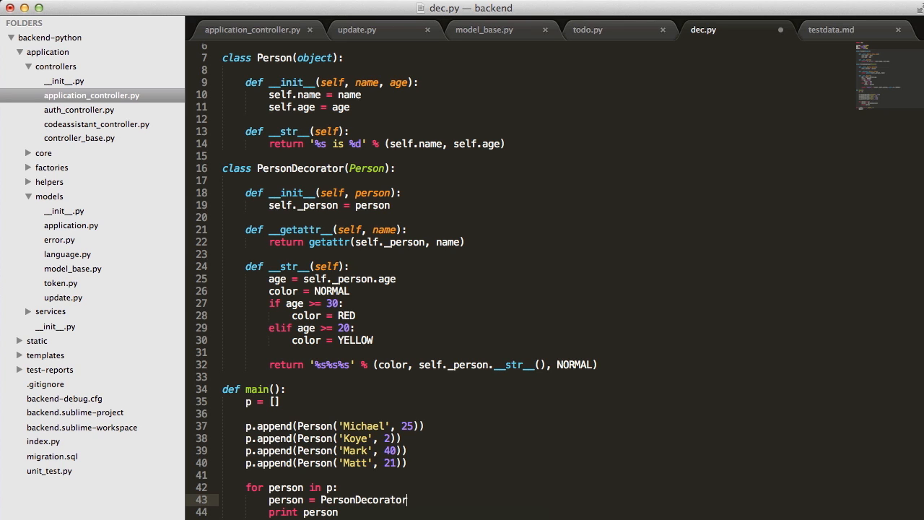
type("(person")
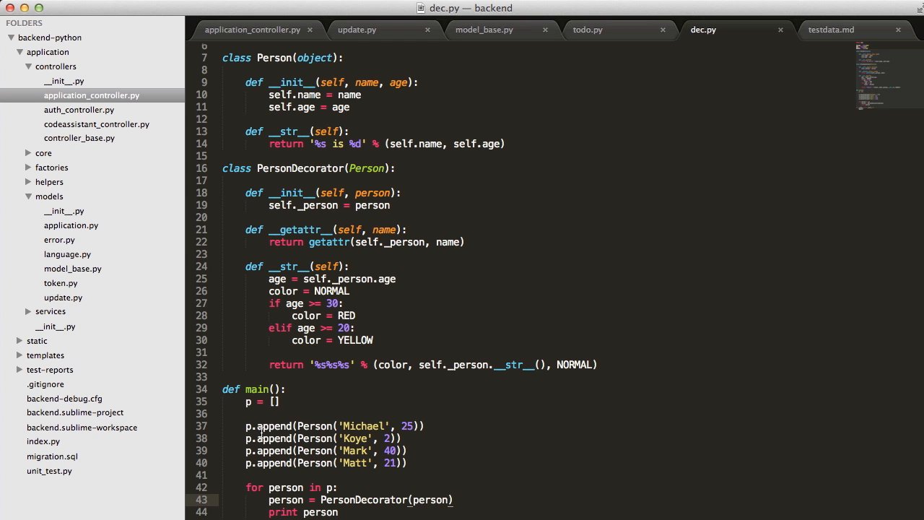
mouse_move(262, 499)
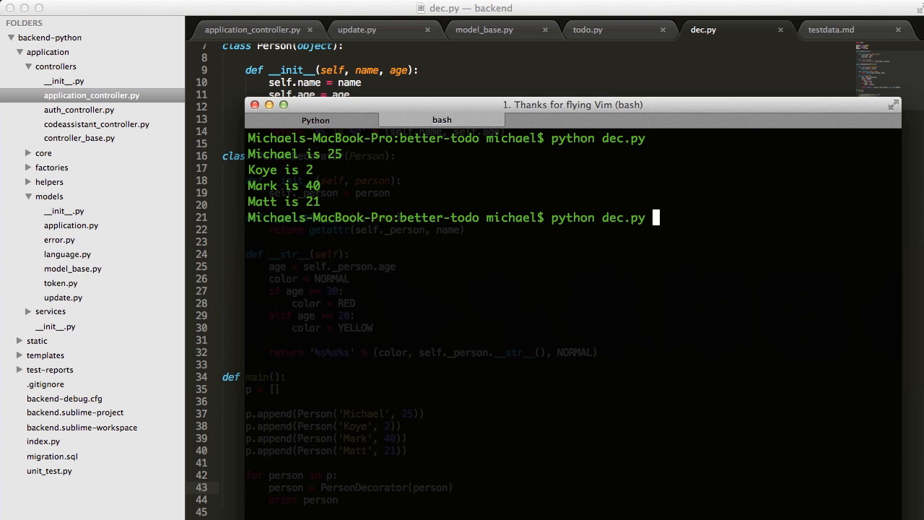
key("Return")
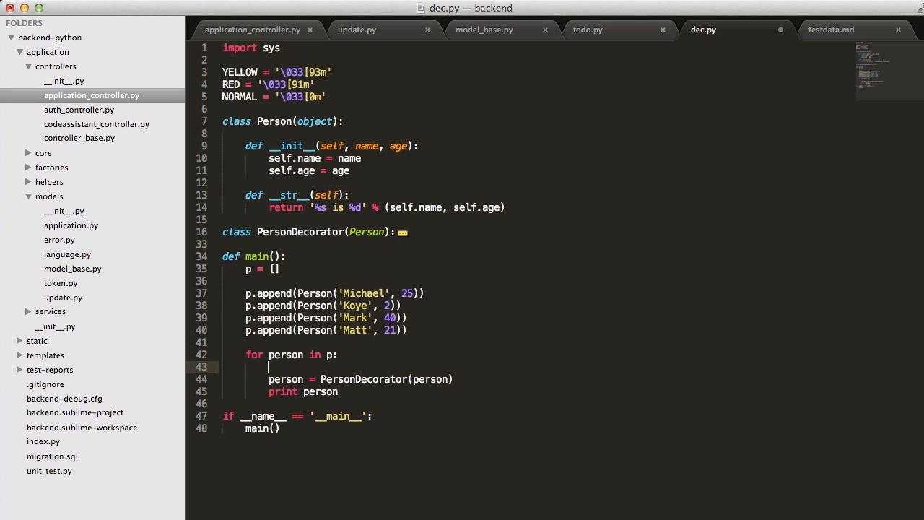
- Add if '-c' in sys.argv: above the decorator line and indent it beneath
type("if sys.argv")
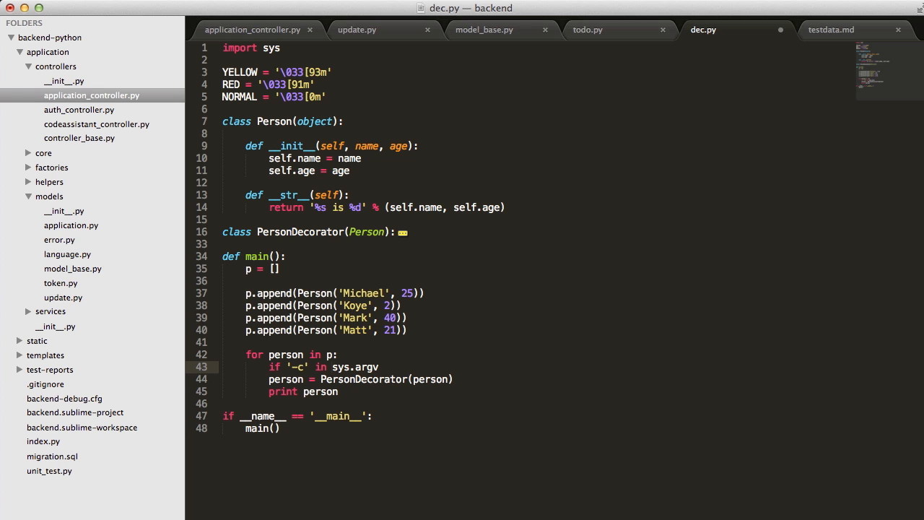
left_click(268, 379)
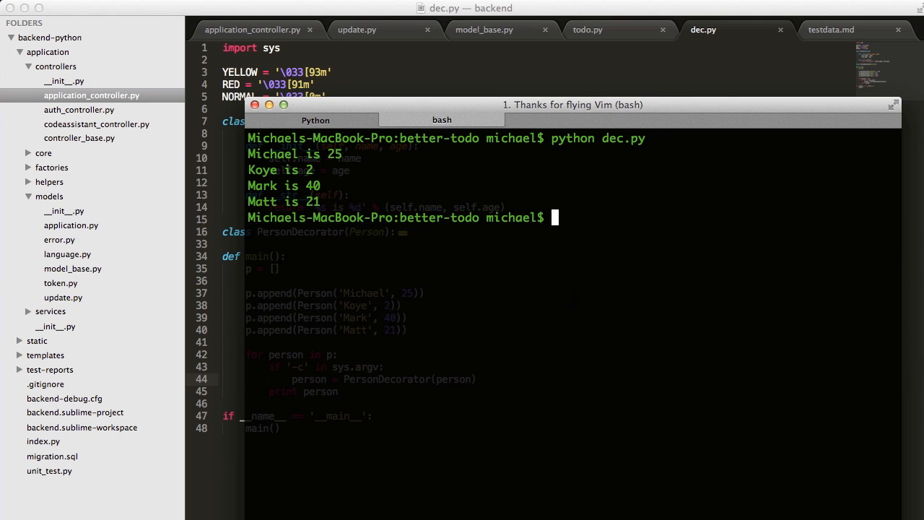
- Run python dec.py -c to print names colour-coded by age
type("python dec.py -c")
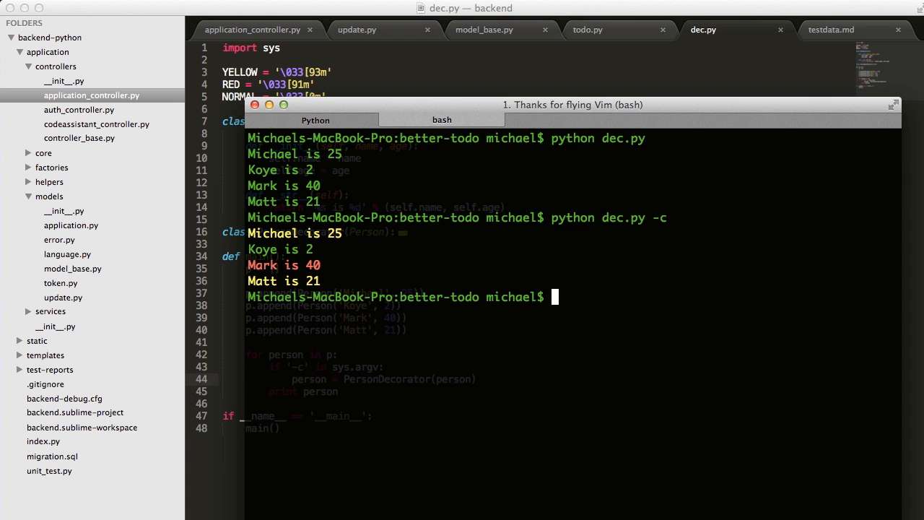
left_click_drag(260, 233, 311, 281)
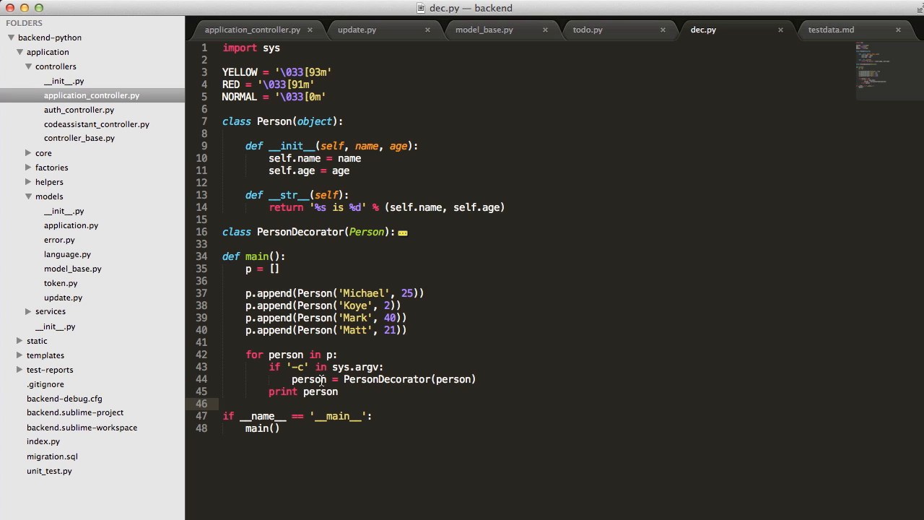
- Highlight the uses of person on line 44, then scroll up to PersonDecorator's constructor and __getattr__
double_click(309, 379)
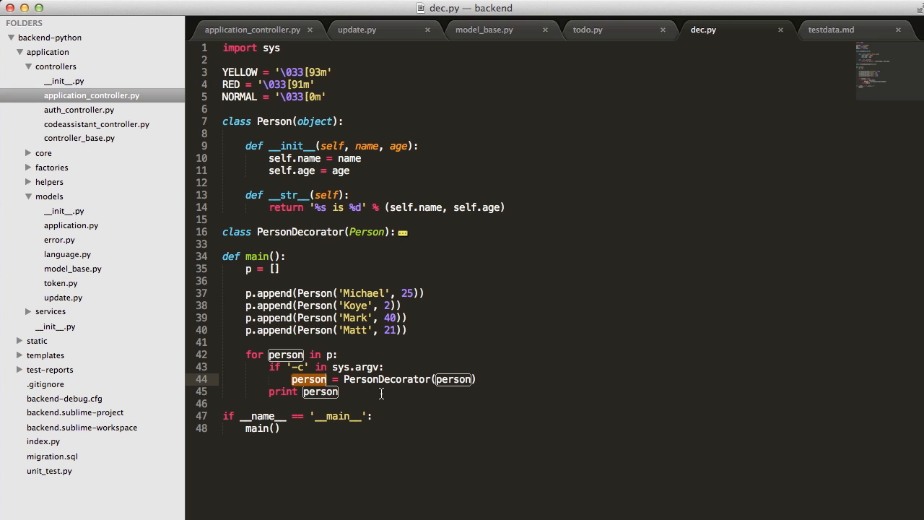
left_click(382, 393)
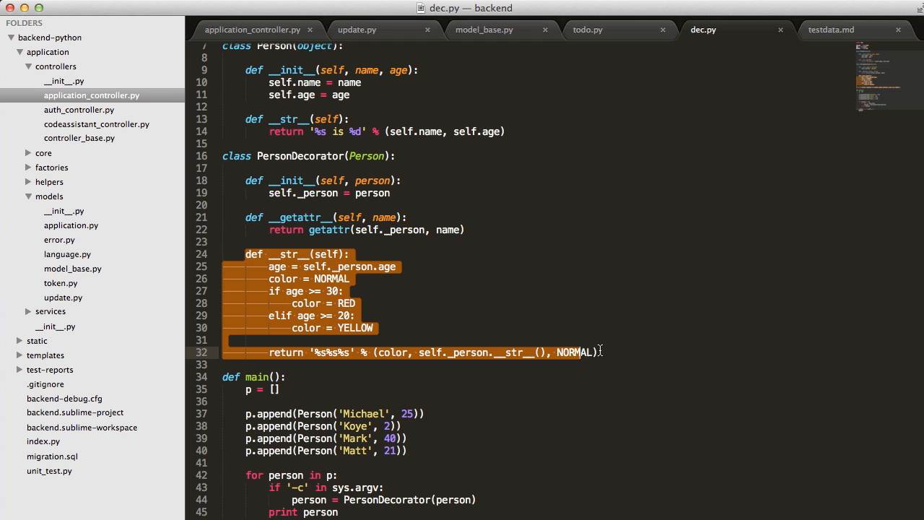
scroll("up", 3)
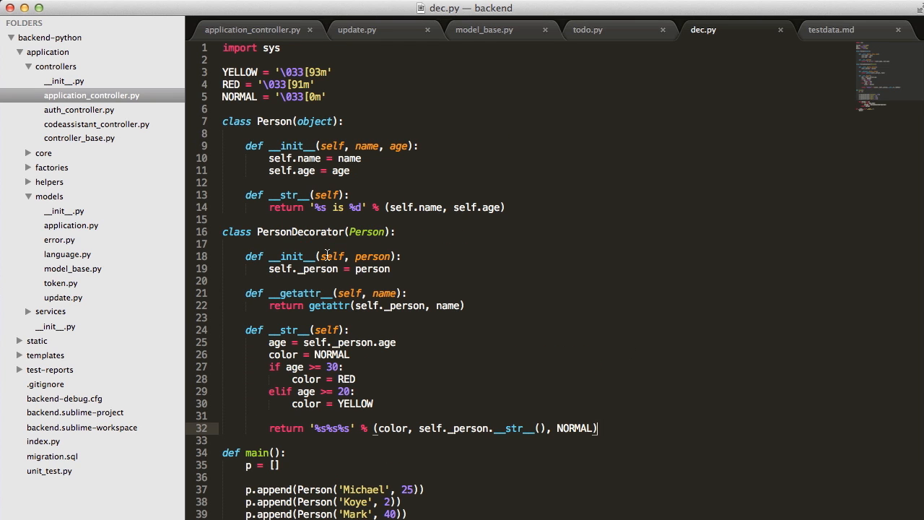
mouse_move(479, 421)
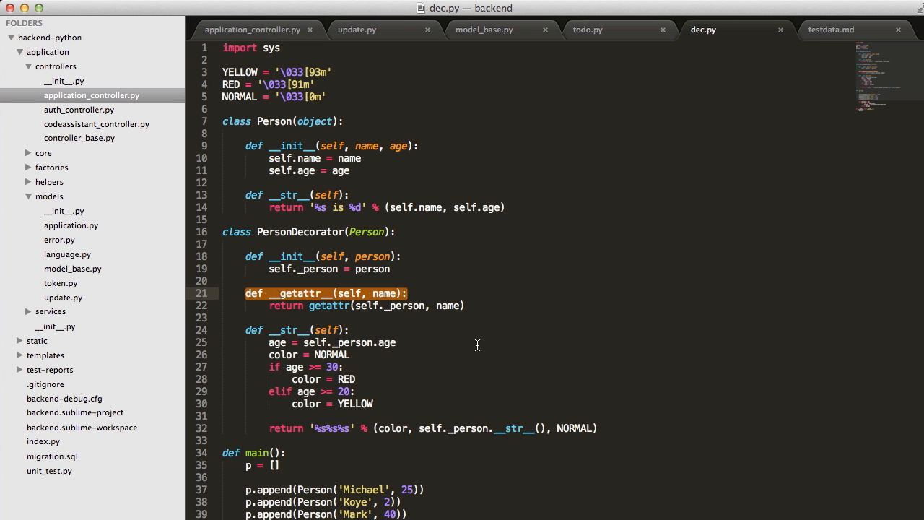
left_click(477, 343)
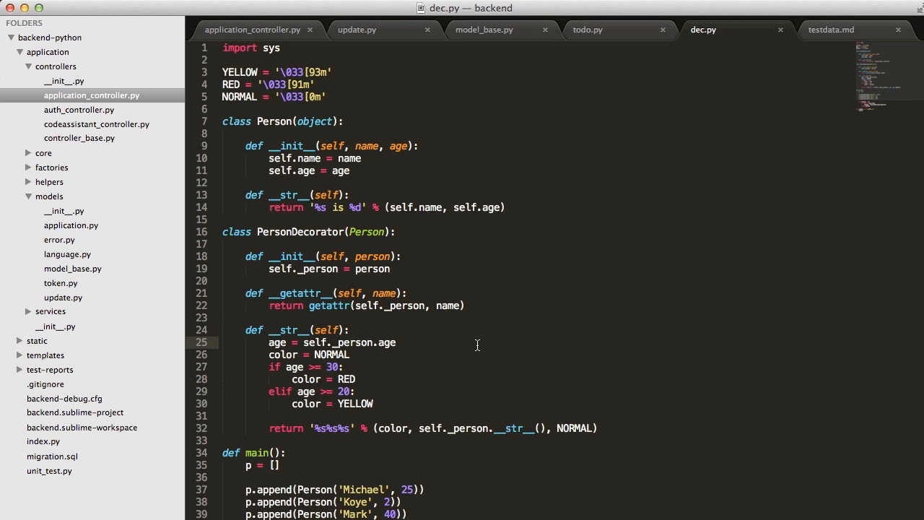